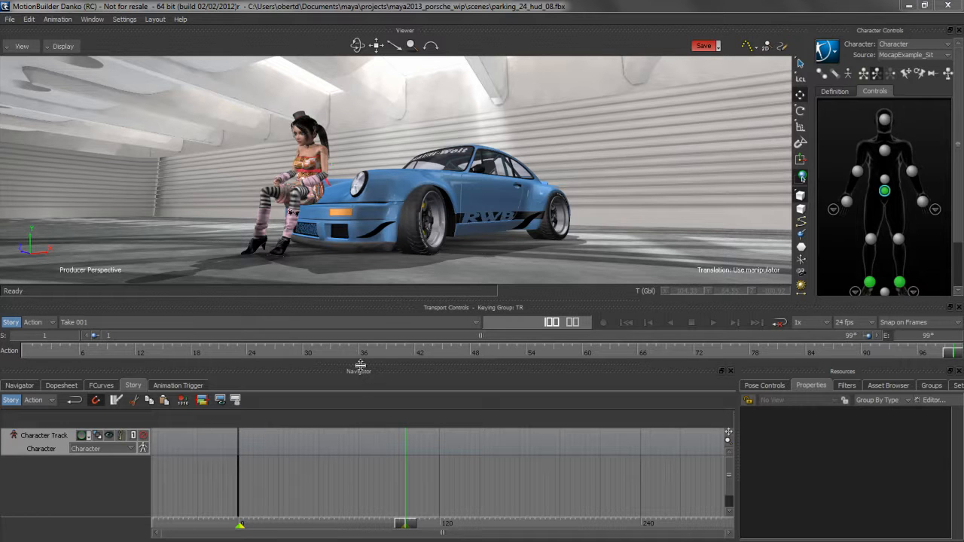
pyautogui.moveTo(756, 339)
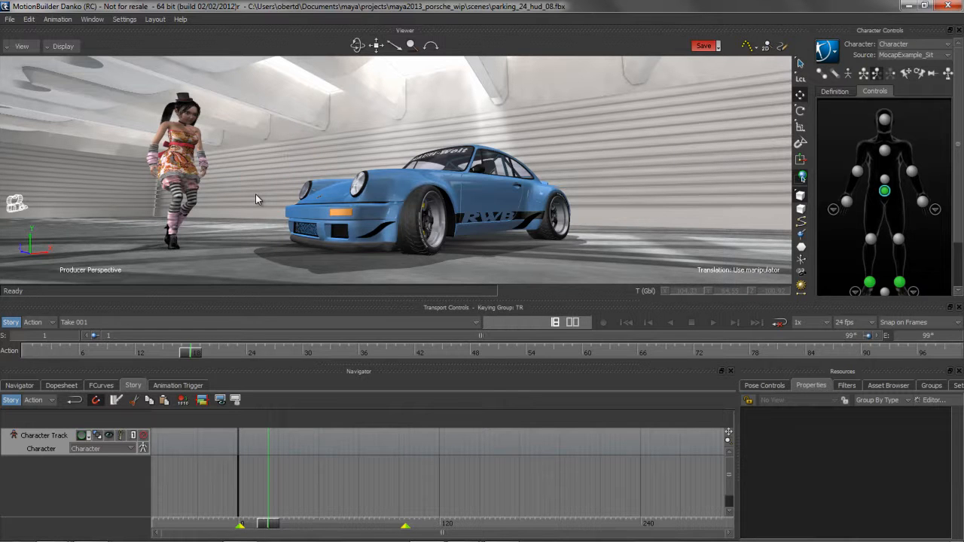
pyautogui.moveTo(199, 420)
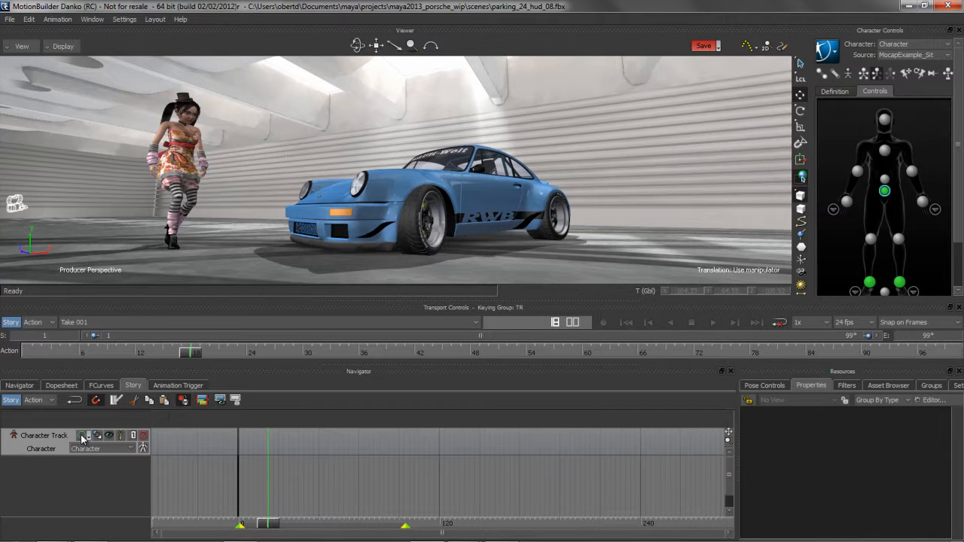
# - Open the Character Track Recording options and scroll down the nodes list to the head, neck and spine
pyautogui.click(84, 435)
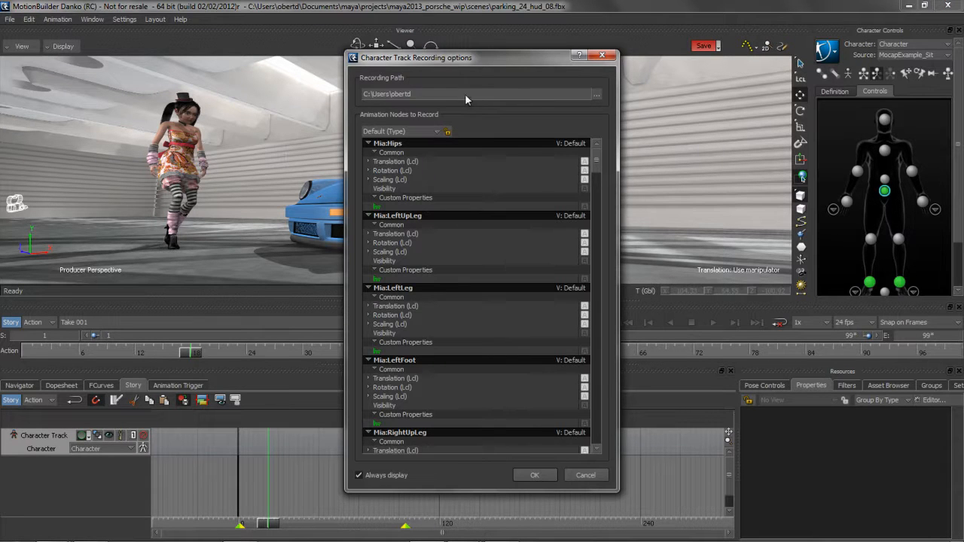
pyautogui.moveTo(506, 256)
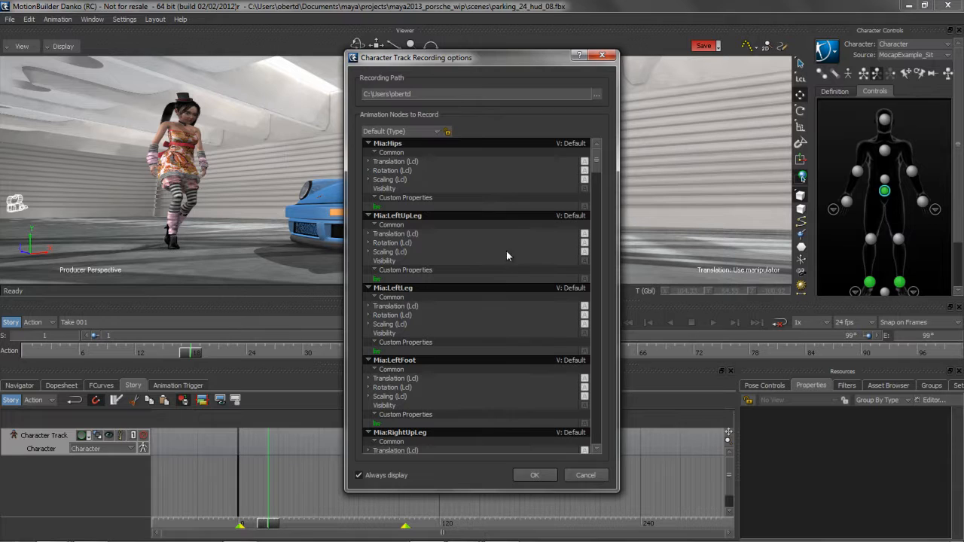
pyautogui.scroll(-3)
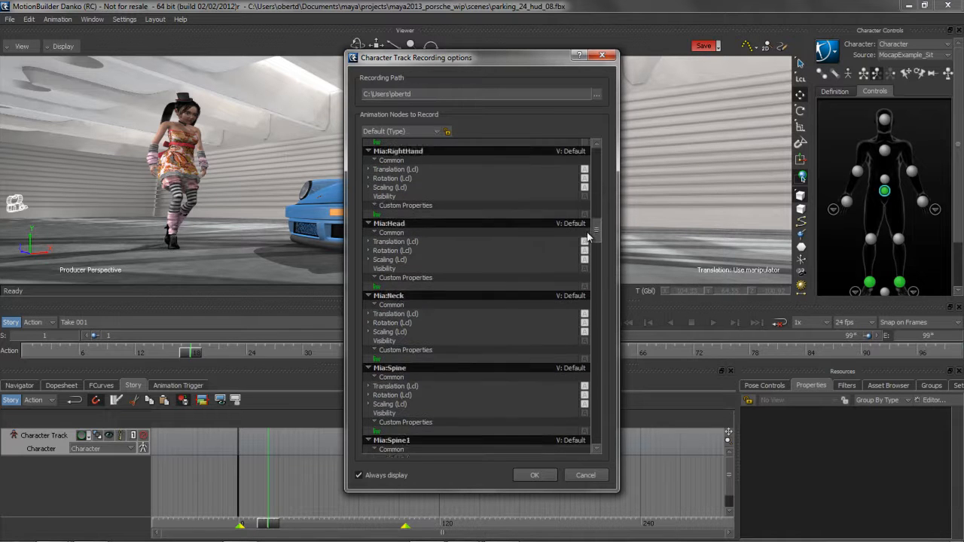
pyautogui.scroll(-3)
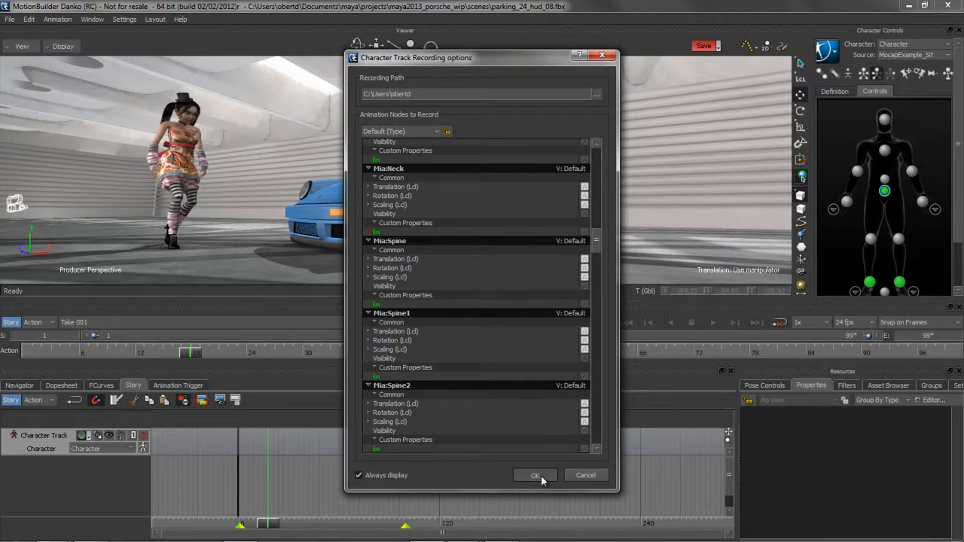
# - Confirm the options, arm Record, rewind to the first frame and play to record the clip
pyautogui.click(535, 476)
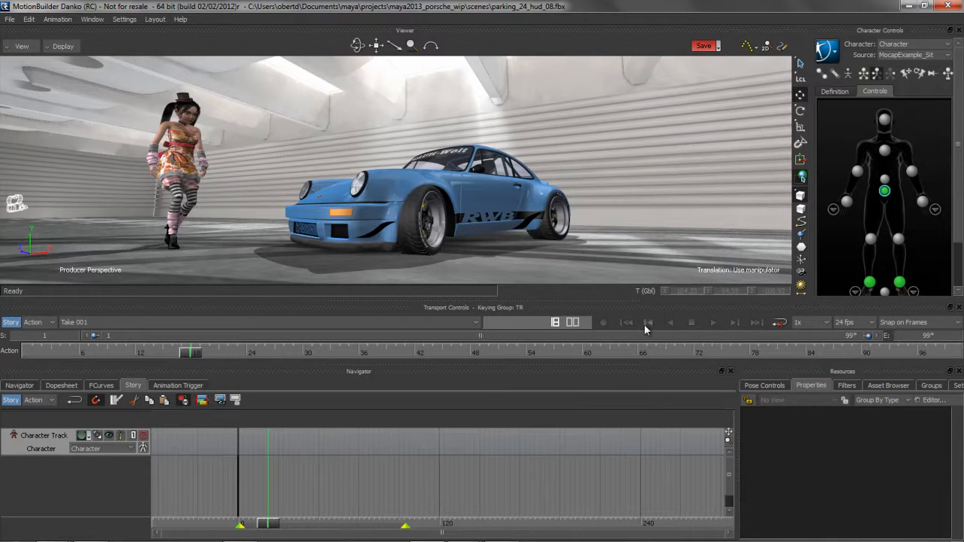
pyautogui.click(602, 322)
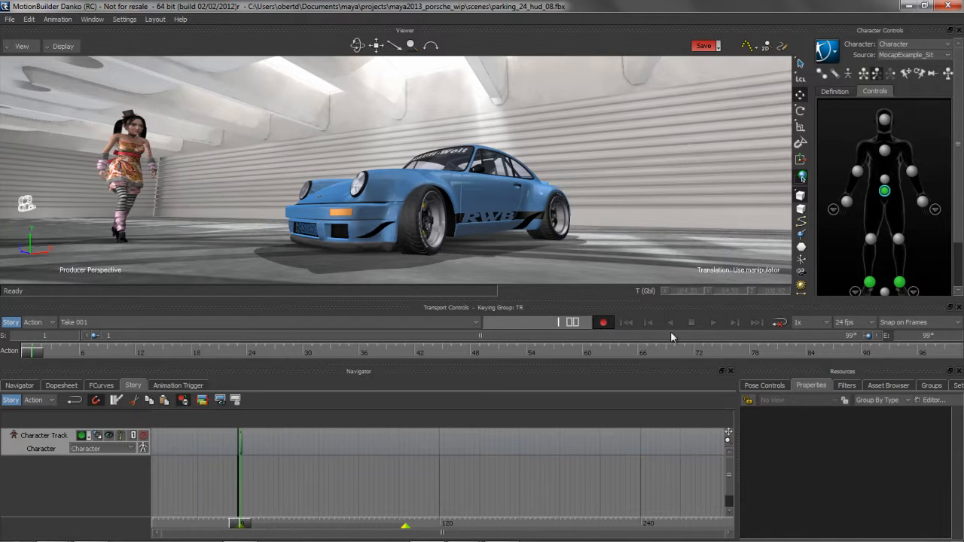
pyautogui.click(713, 323)
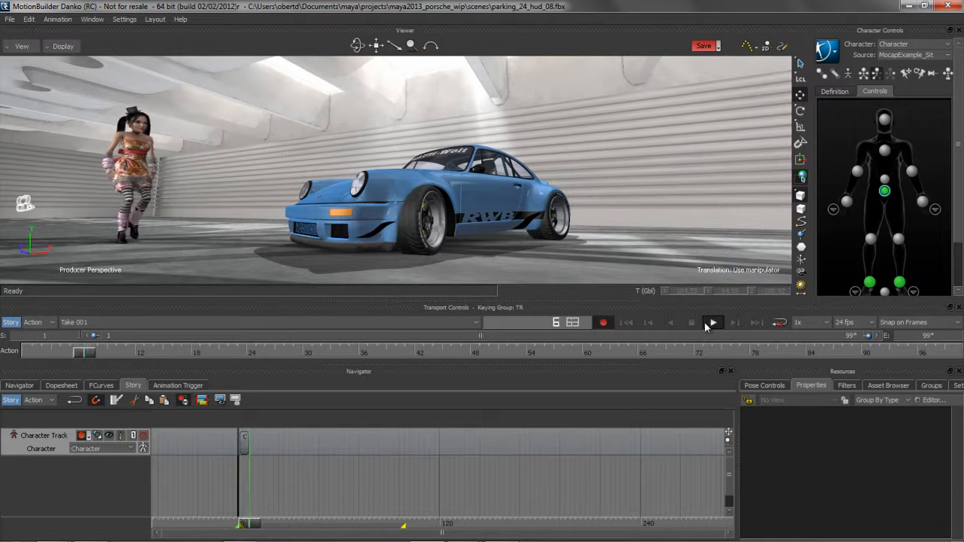
pyautogui.click(713, 322)
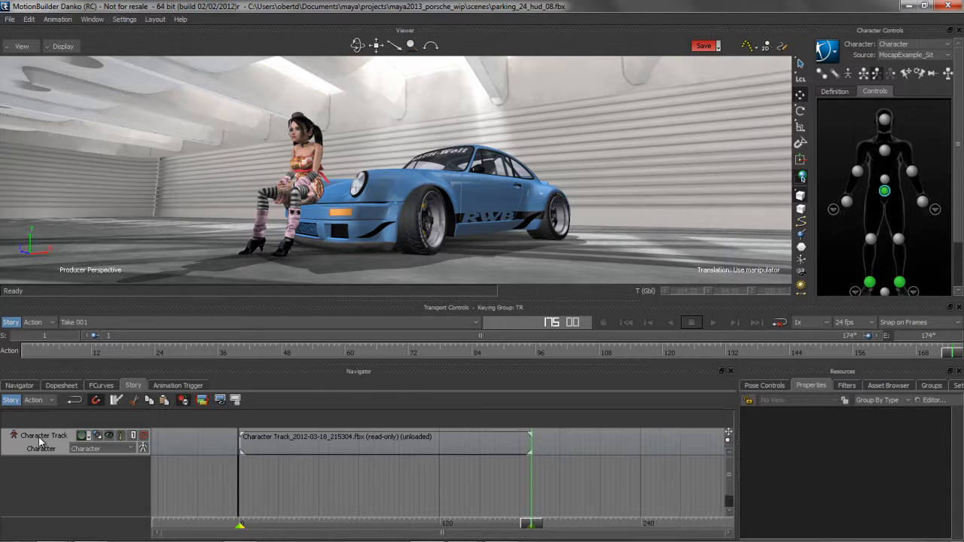
# - Select the Character Track and load the recorded clip via Load/Unload > Load Clips
pyautogui.click(43, 435)
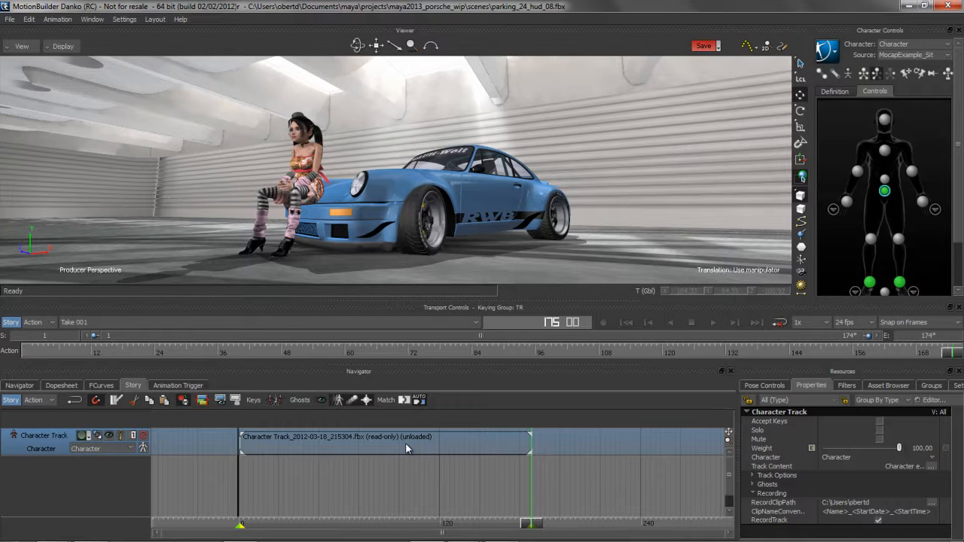
pyautogui.rightClick(406, 449)
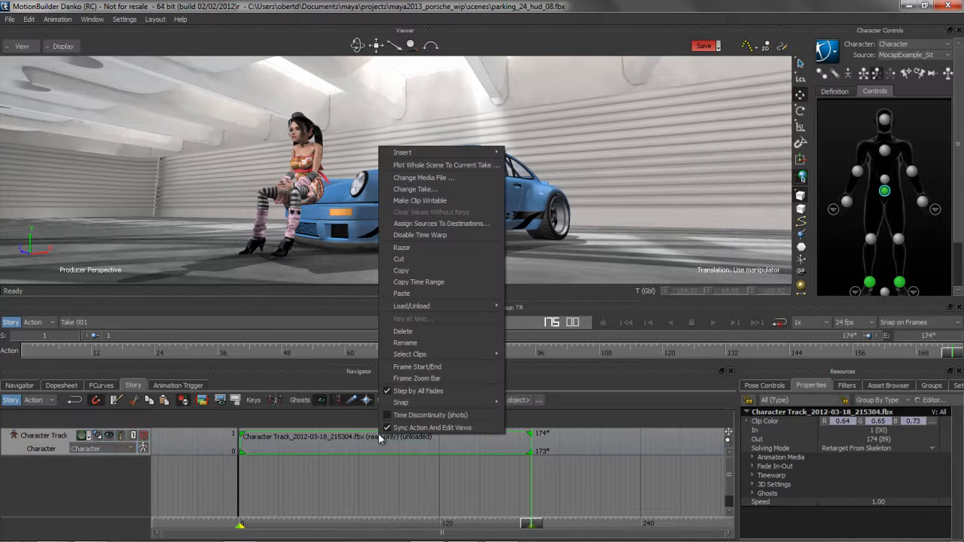
pyautogui.moveTo(413, 306)
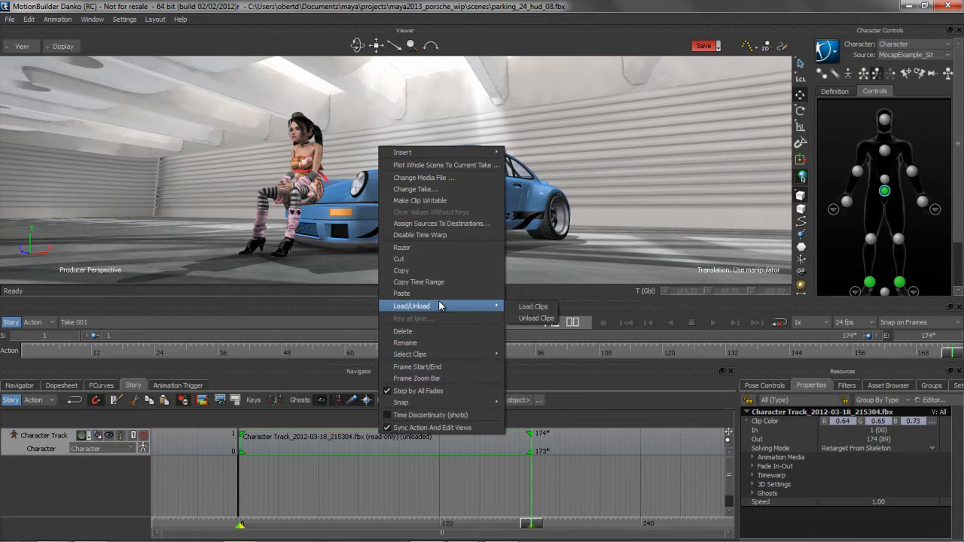
pyautogui.click(534, 307)
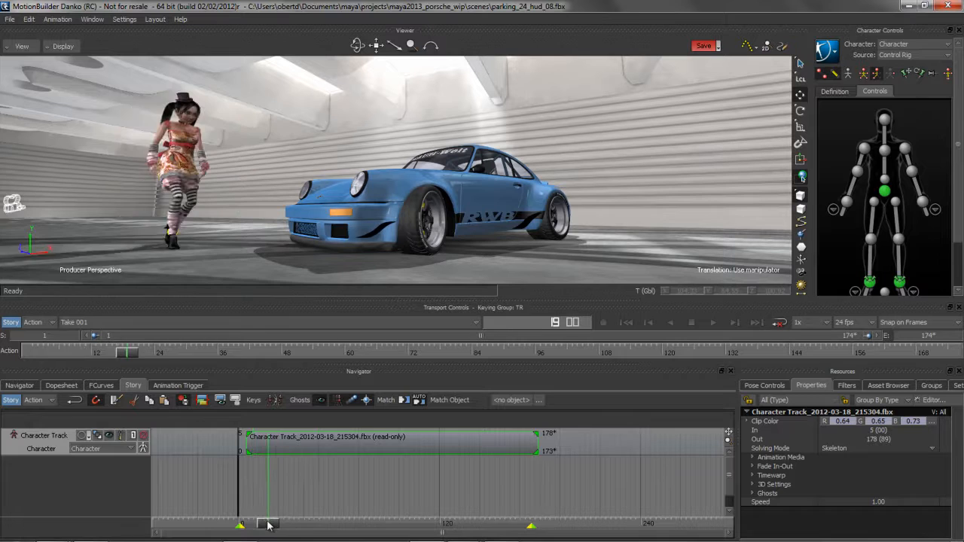
# - Scrub the recorded clip later on the track and bring up the Asset Browser for walk_st.fbx
pyautogui.moveTo(268, 525); pyautogui.dragTo(319, 525)
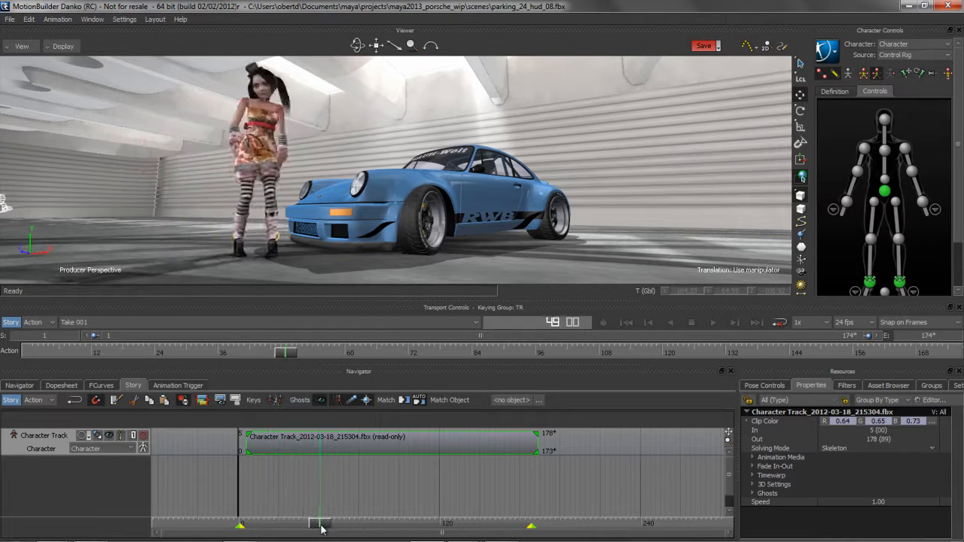
pyautogui.moveTo(316, 524); pyautogui.dragTo(410, 524)
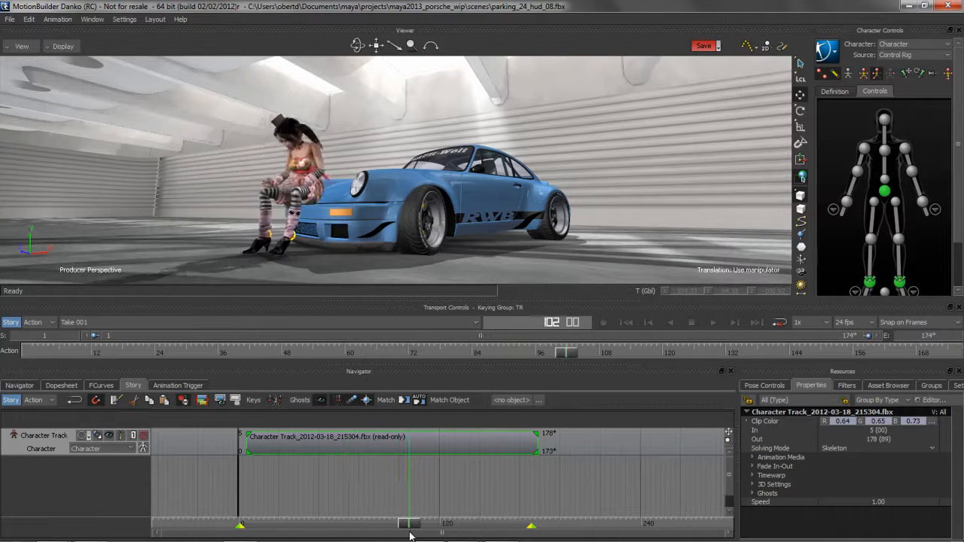
pyautogui.moveTo(410, 523); pyautogui.dragTo(334, 522)
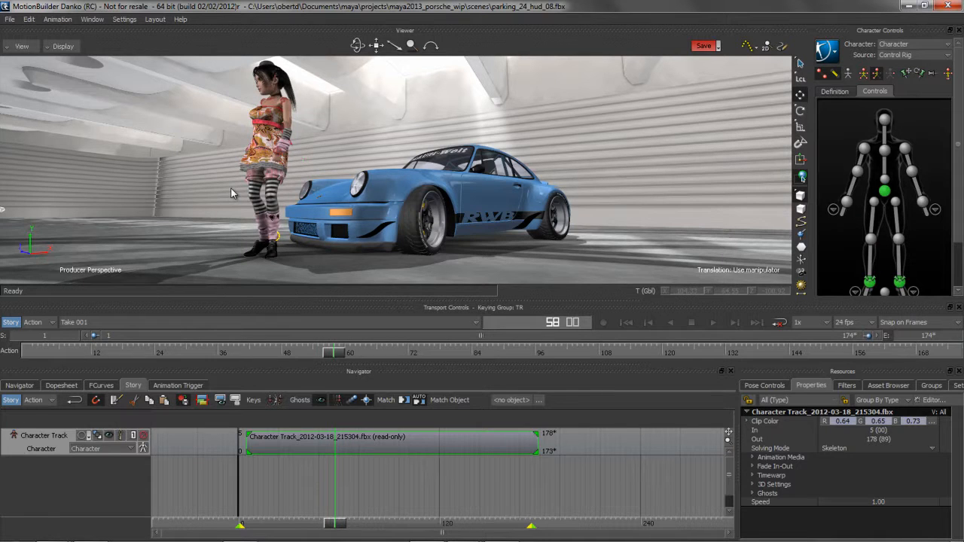
pyautogui.moveTo(268, 197)
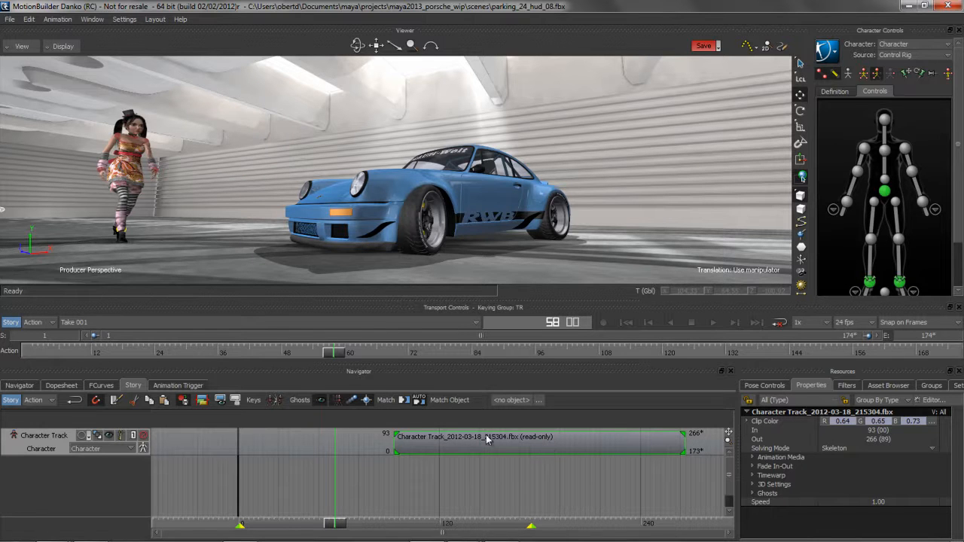
pyautogui.click(887, 386)
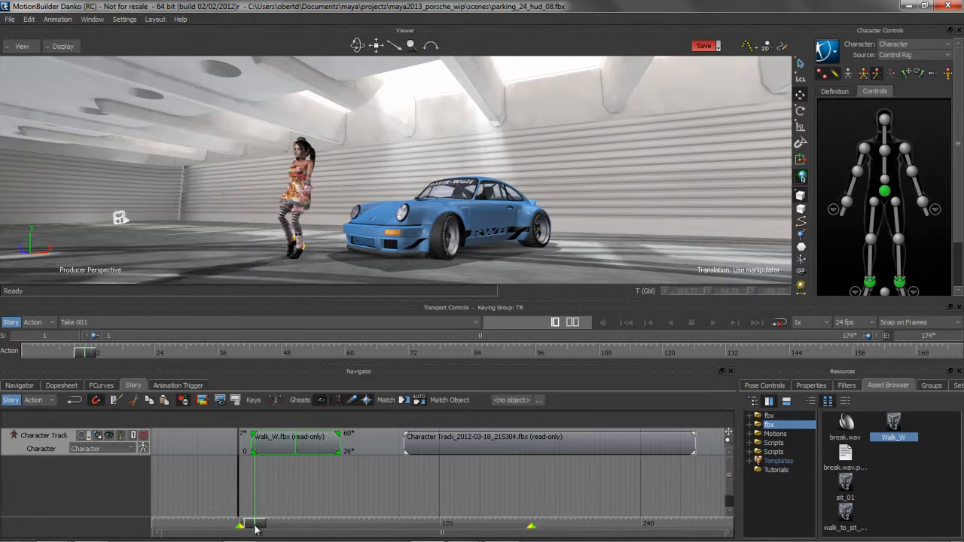
# - Select the left ankle control and slide the recorded clip to begin where the walk clip ends
pyautogui.moveTo(239, 524); pyautogui.dragTo(298, 525)
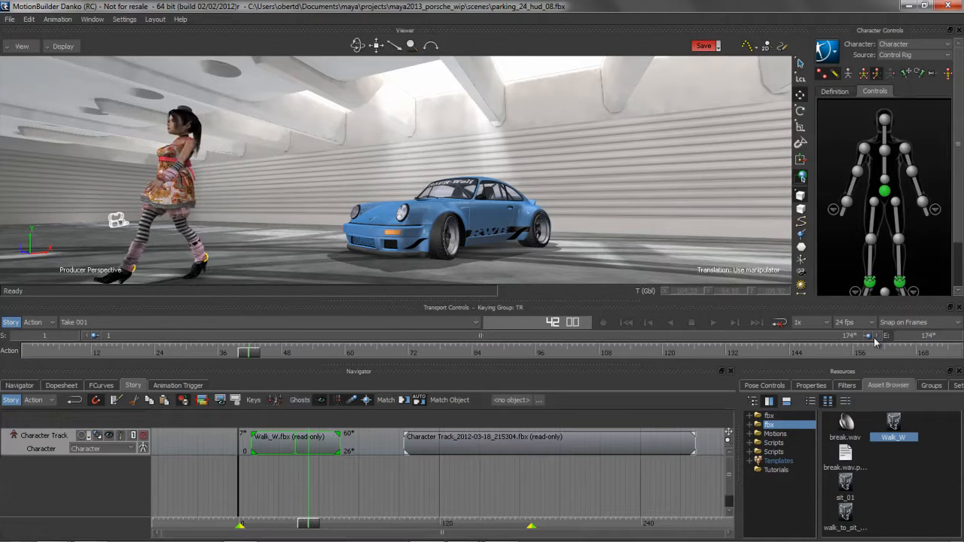
pyautogui.click(202, 259)
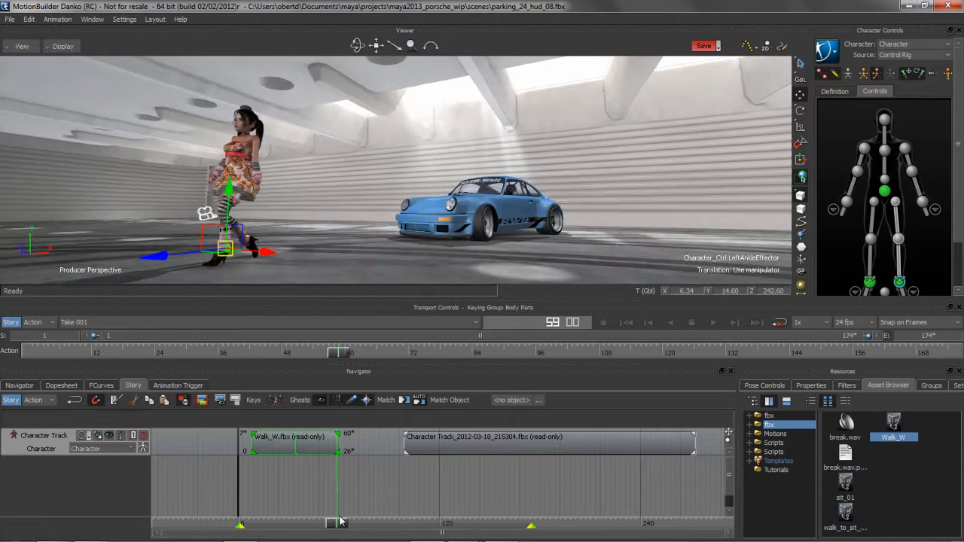
pyautogui.moveTo(339, 523); pyautogui.dragTo(404, 523)
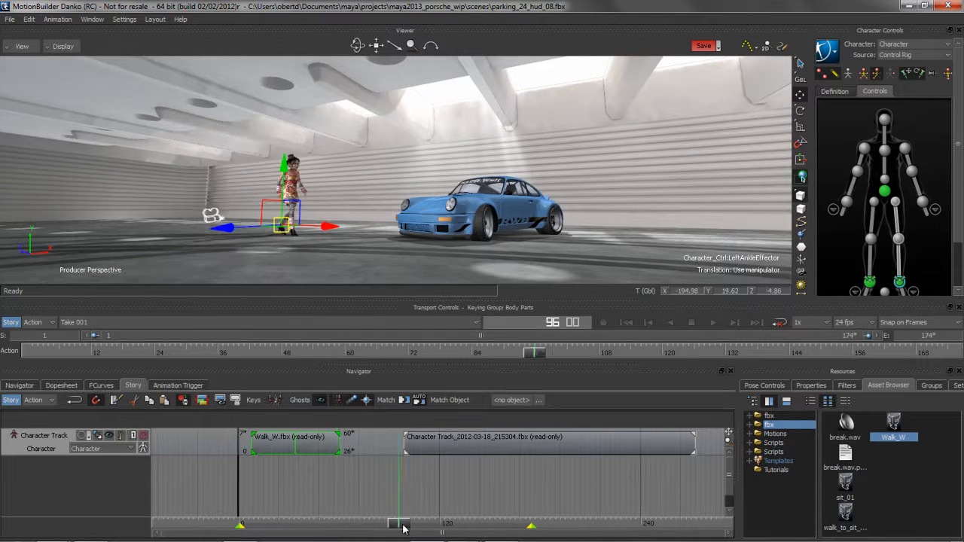
pyautogui.moveTo(403, 524); pyautogui.dragTo(467, 525)
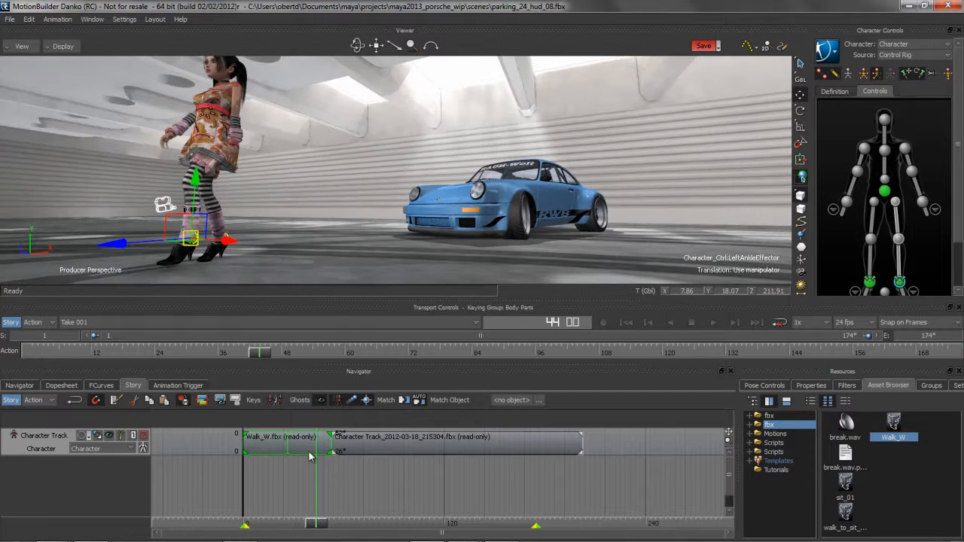
# - Match the recorded clip to the walk clip's end with Translation and Rotation, Between Selected Clip and Next Clip
pyautogui.click(385, 401)
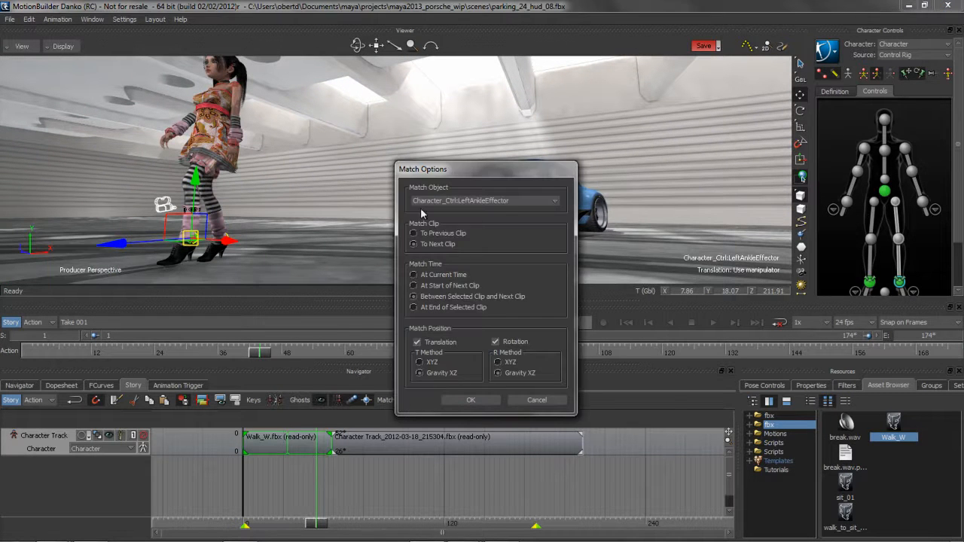
pyautogui.click(413, 244)
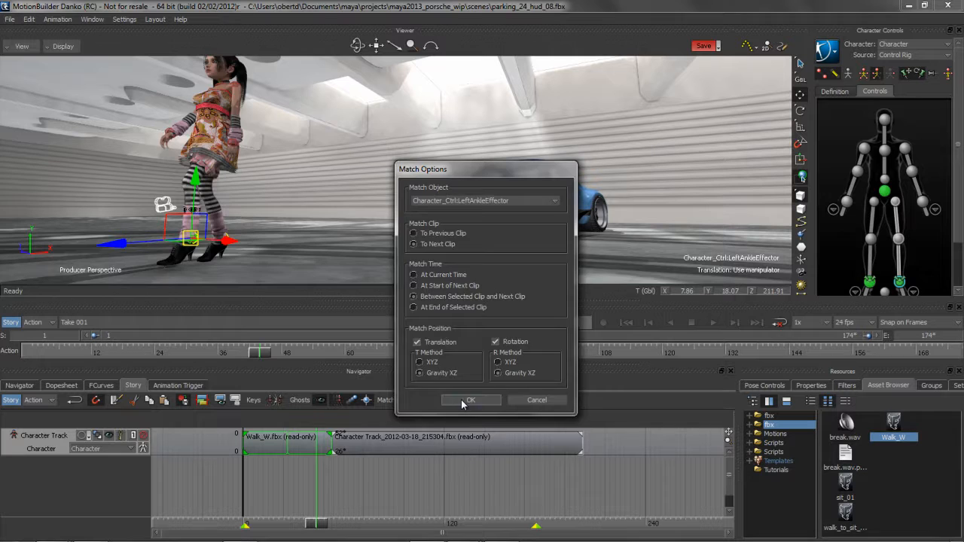
pyautogui.click(470, 400)
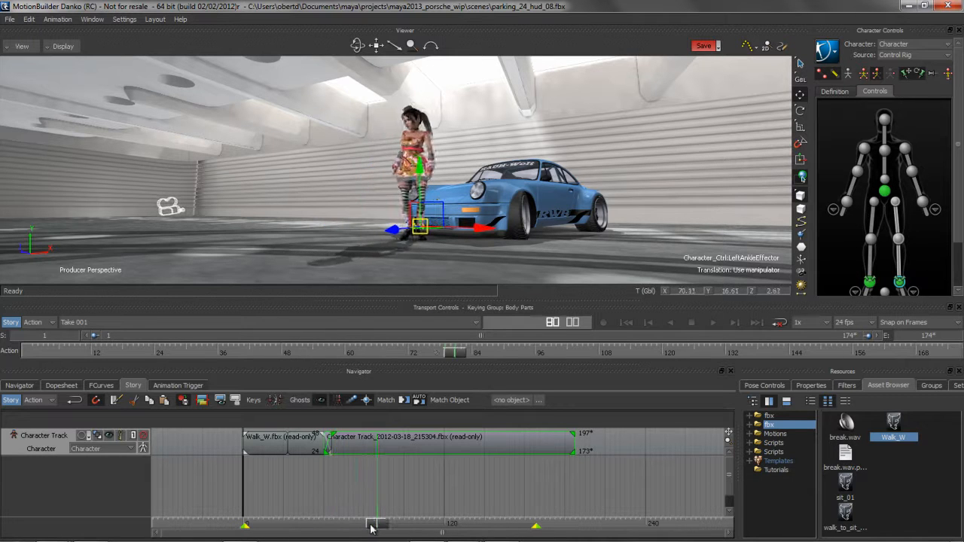
pyautogui.moveTo(376, 524); pyautogui.dragTo(269, 524)
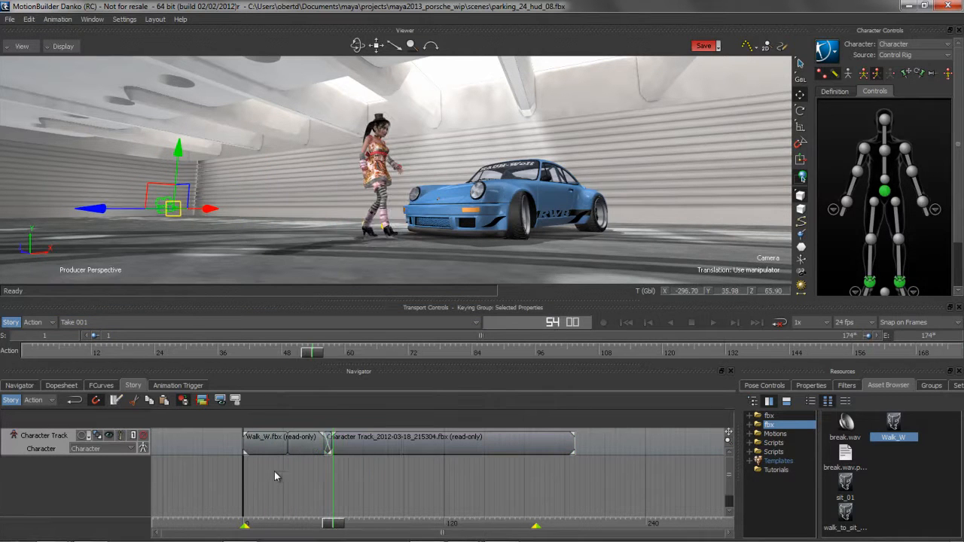
# - Insert a Camera Animation Track and assign the camera to it
pyautogui.rightClick(276, 476)
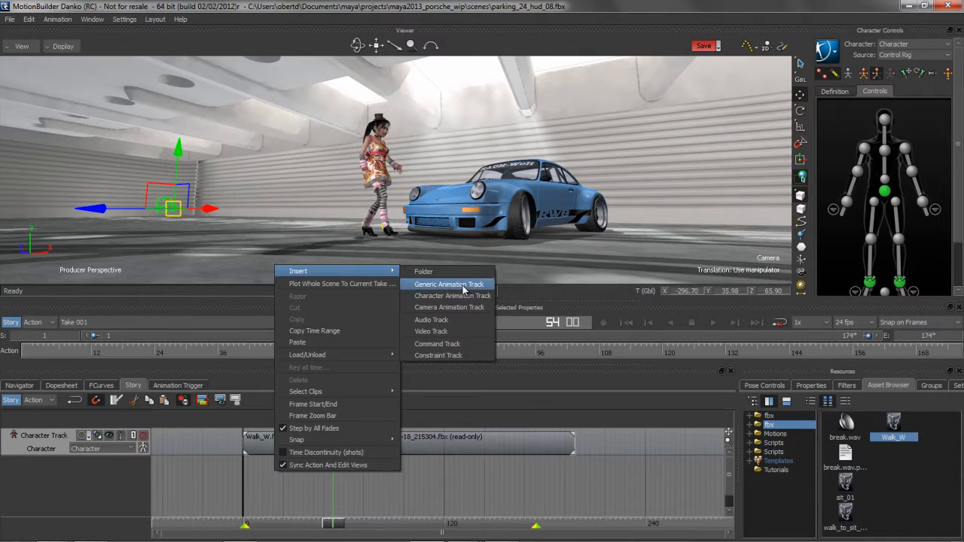
pyautogui.moveTo(452, 296)
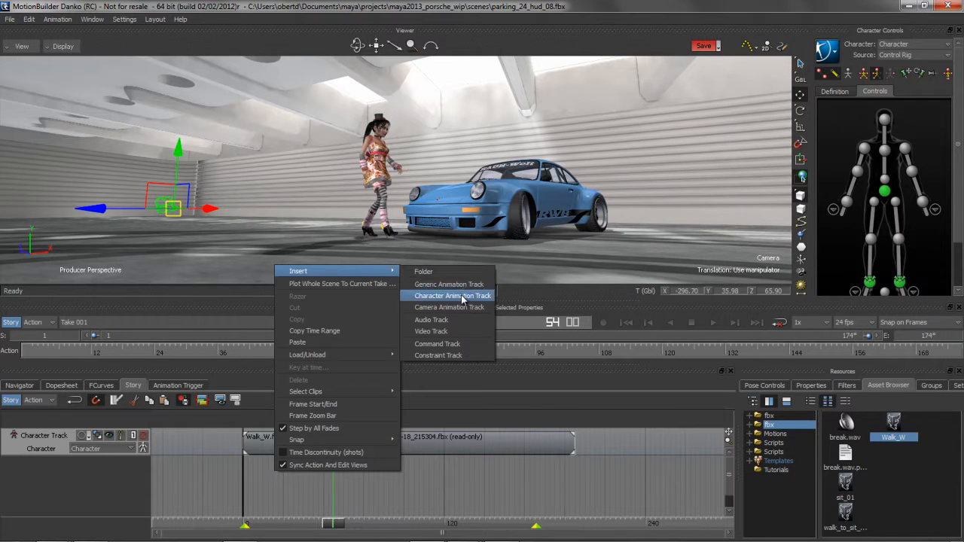
pyautogui.moveTo(449, 308)
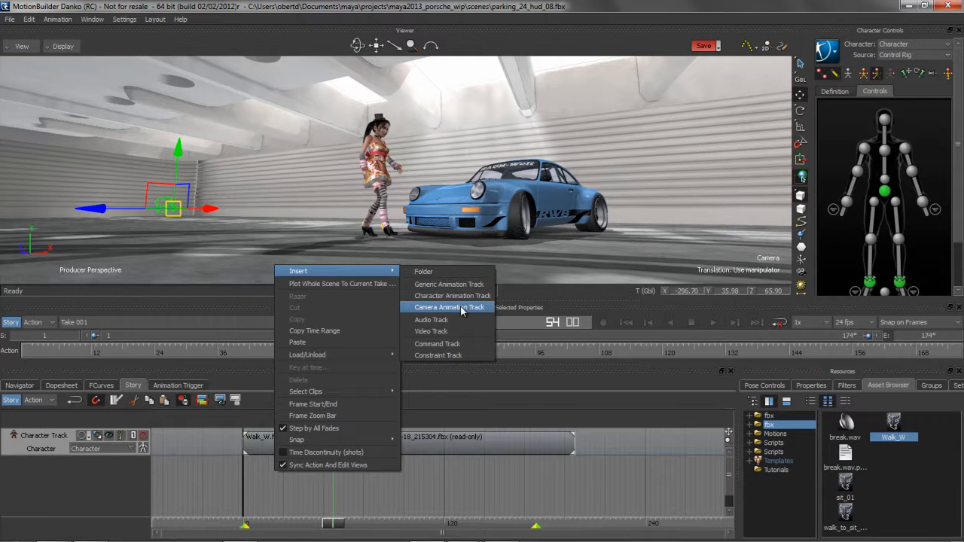
pyautogui.click(449, 308)
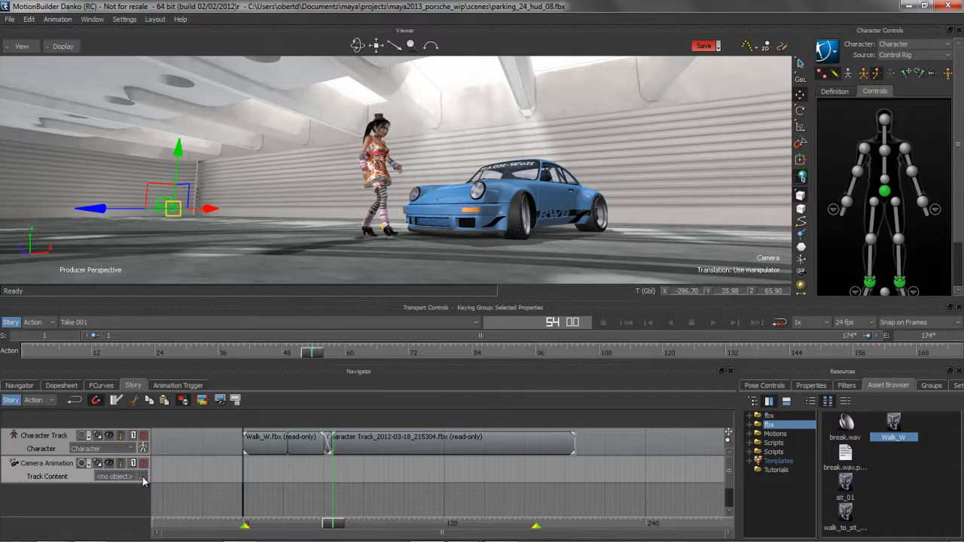
pyautogui.click(117, 476)
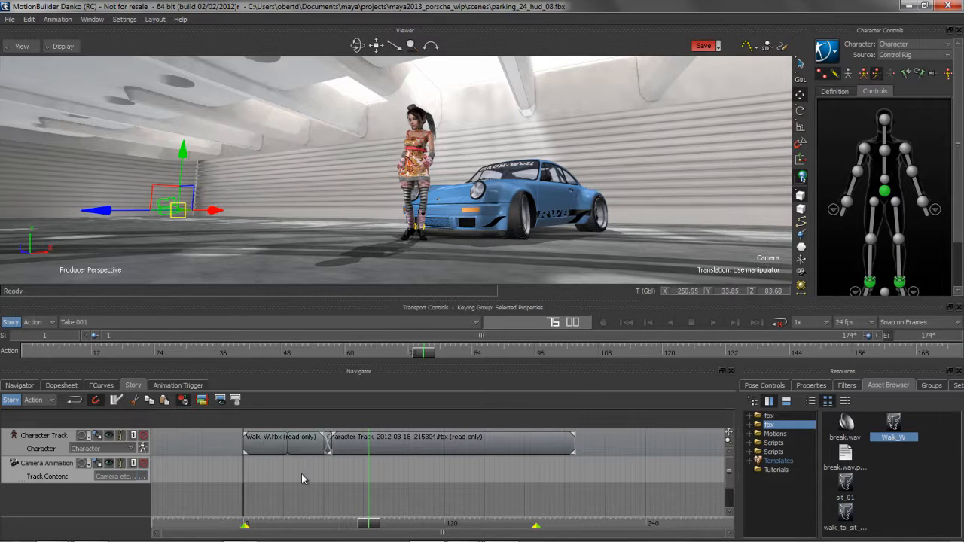
# - Insert the current take onto the camera track as a Take 001 clip
pyautogui.rightClick(304, 479)
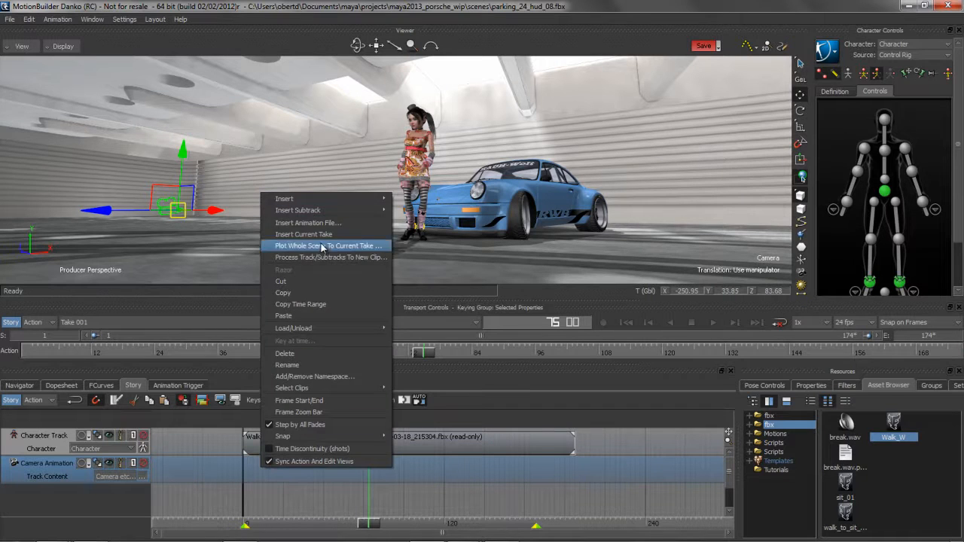
pyautogui.click(327, 245)
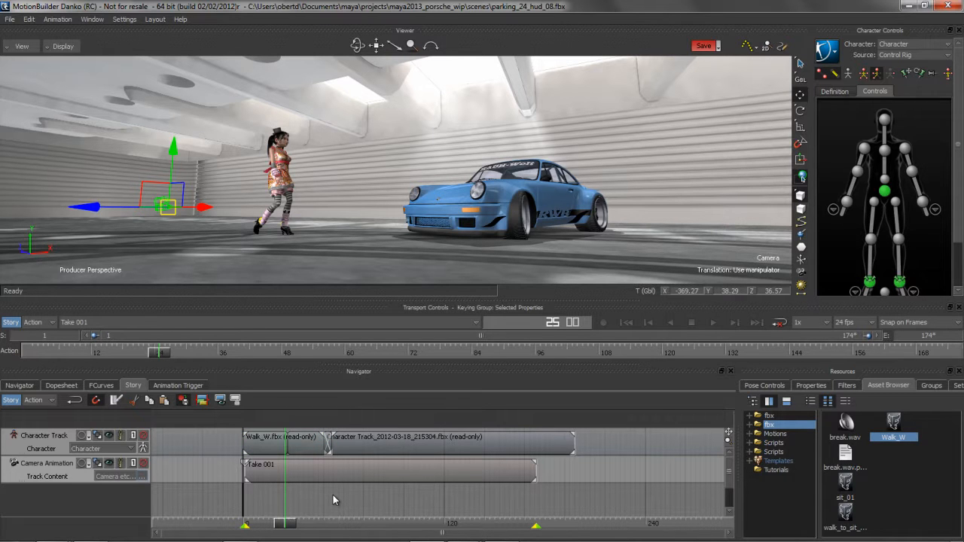
pyautogui.rightClick(334, 500)
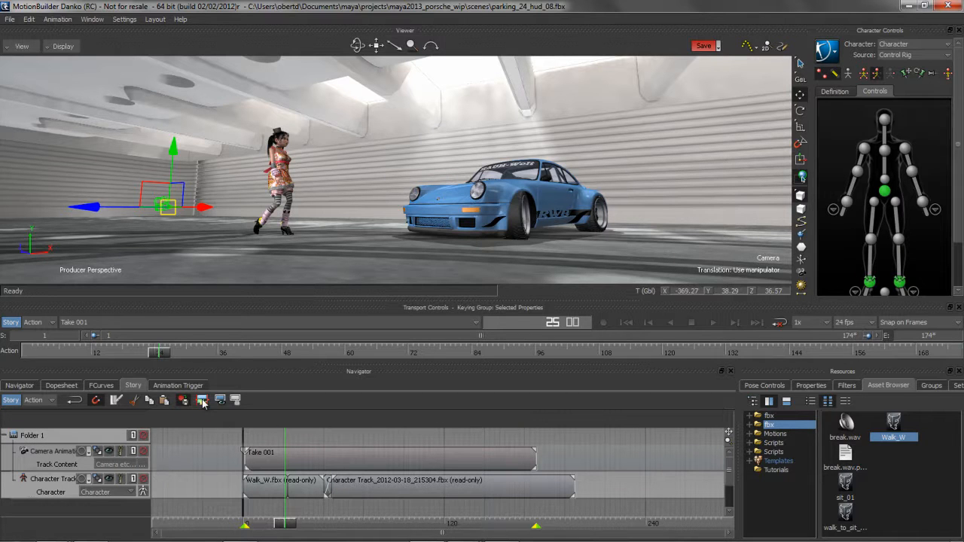
# - Give Folder 1 a clip spanning the camera and character tracks inside it
pyautogui.click(202, 400)
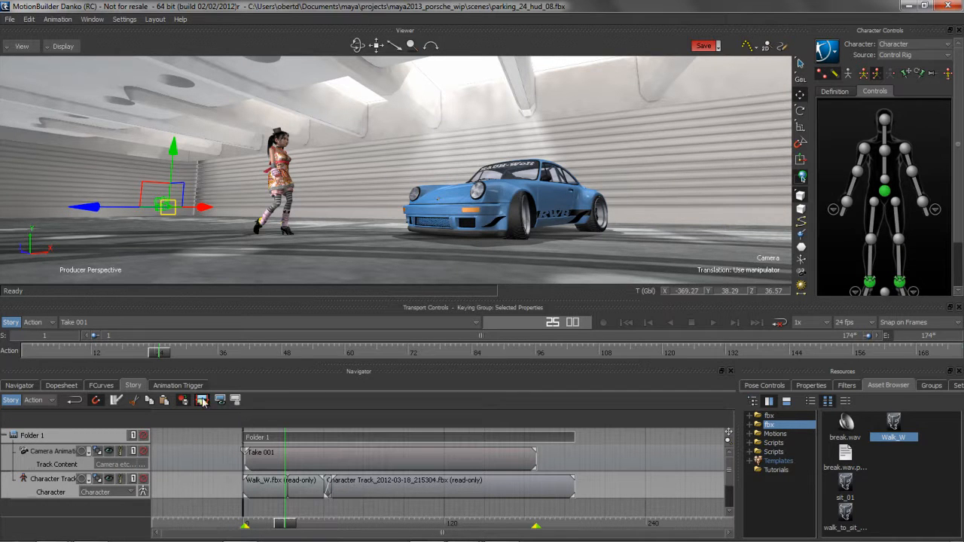
pyautogui.moveTo(202, 401)
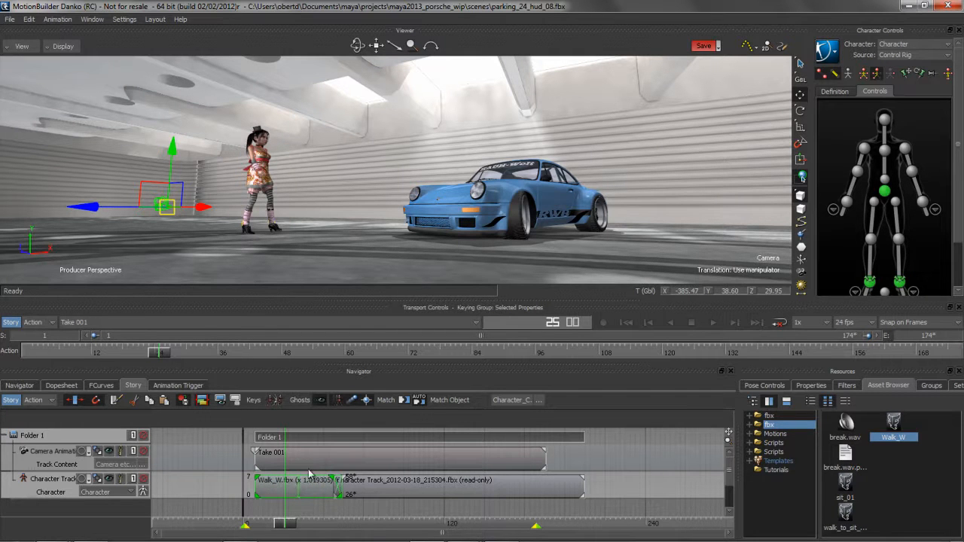
pyautogui.moveTo(439, 452)
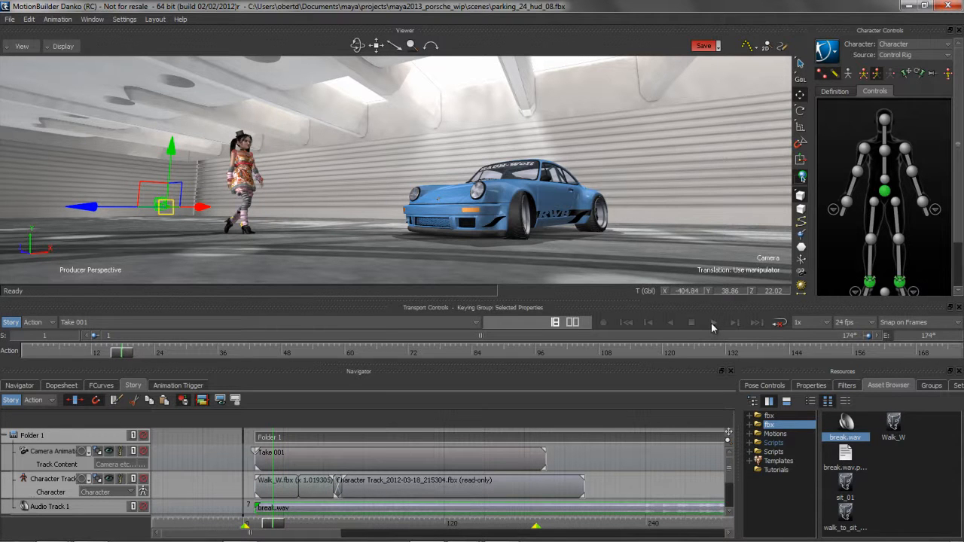
# - Play the story back with the break.wav audio, then stop
pyautogui.click(713, 322)
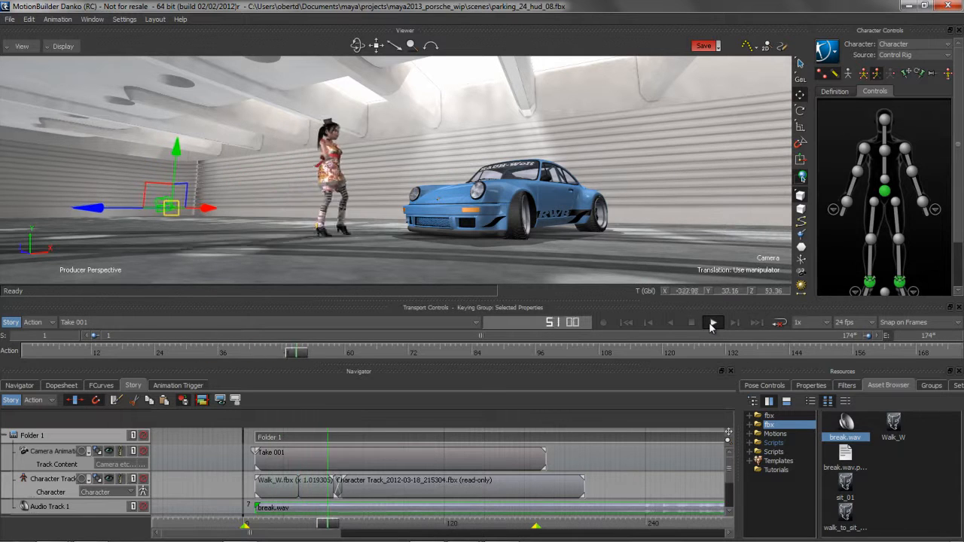
pyautogui.click(712, 322)
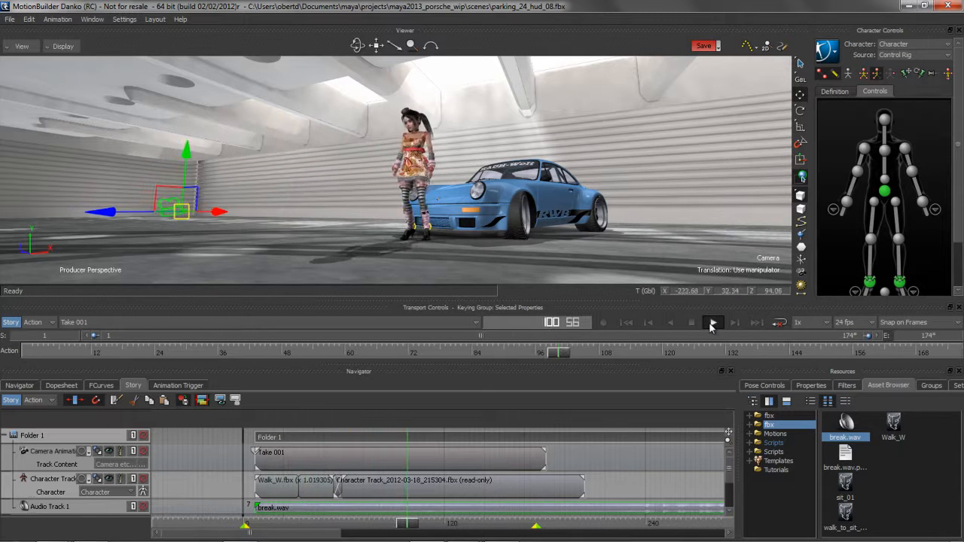
pyautogui.click(712, 322)
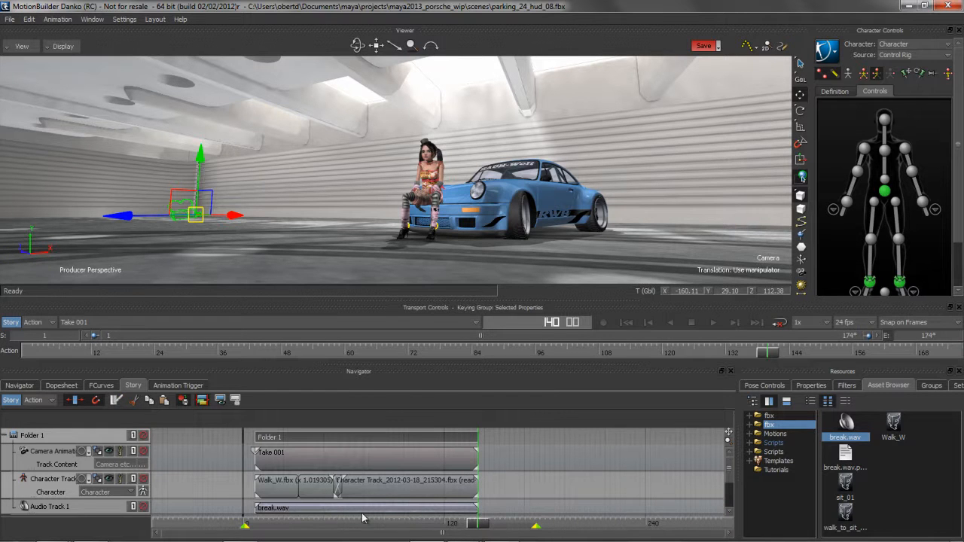
pyautogui.moveTo(329, 488)
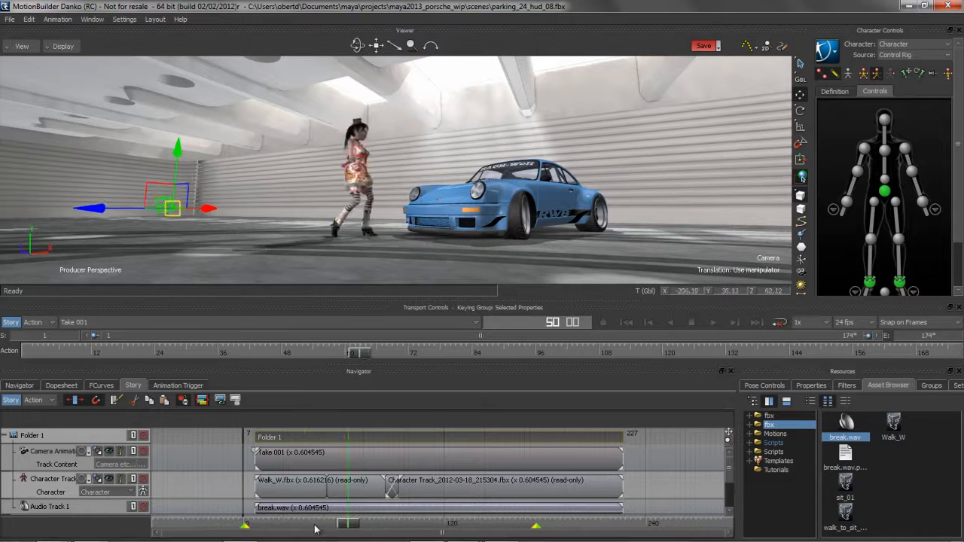
# - Play the story through the camera switcher until she leans on the car, then stop
pyautogui.click(690, 323)
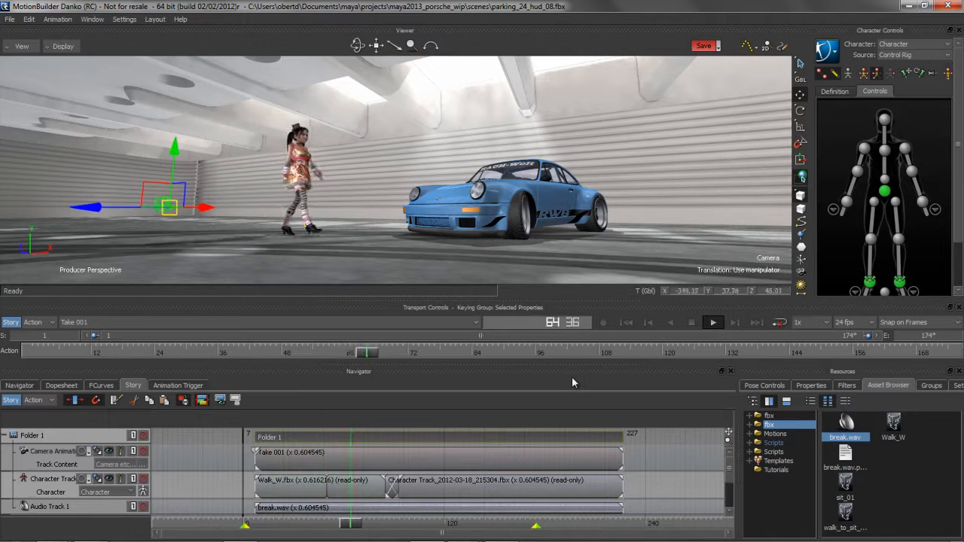
pyautogui.click(711, 323)
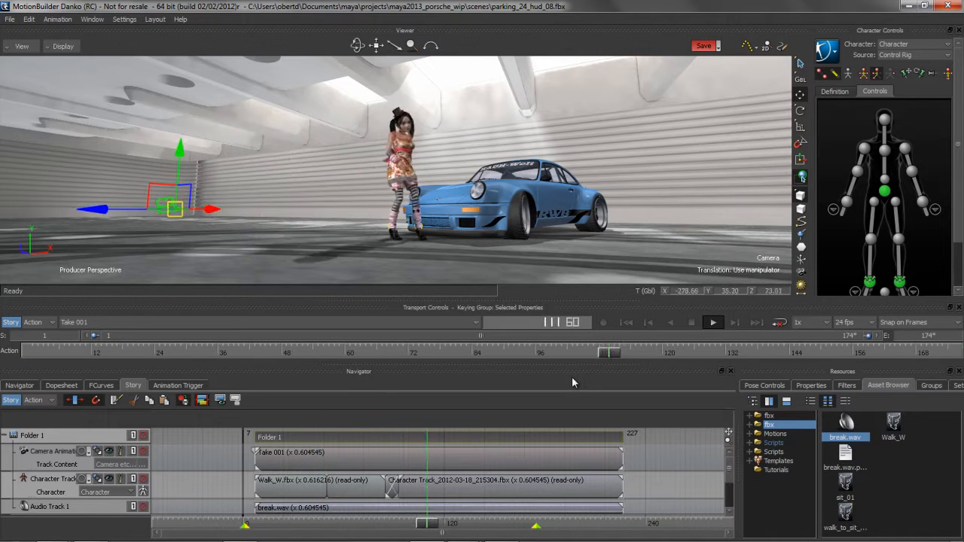
pyautogui.click(712, 322)
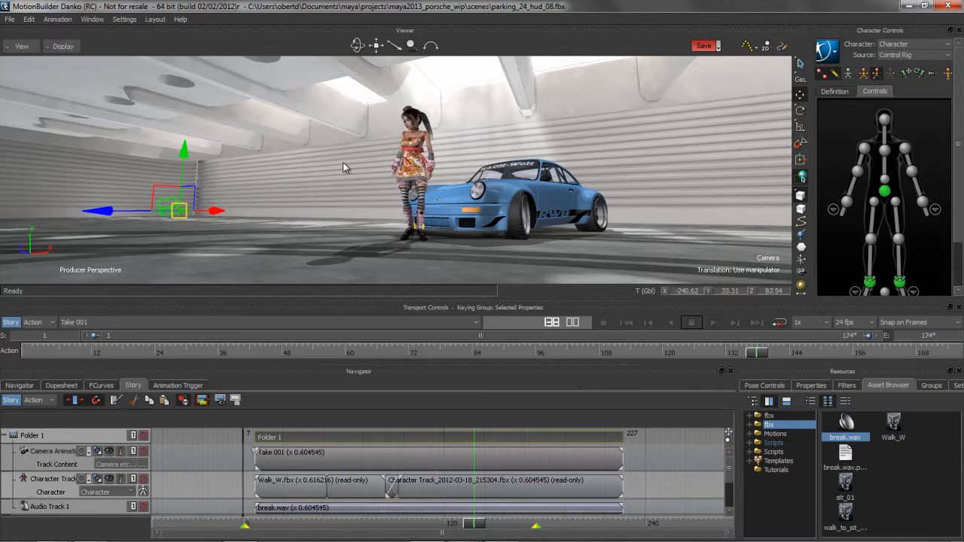
pyautogui.click(713, 323)
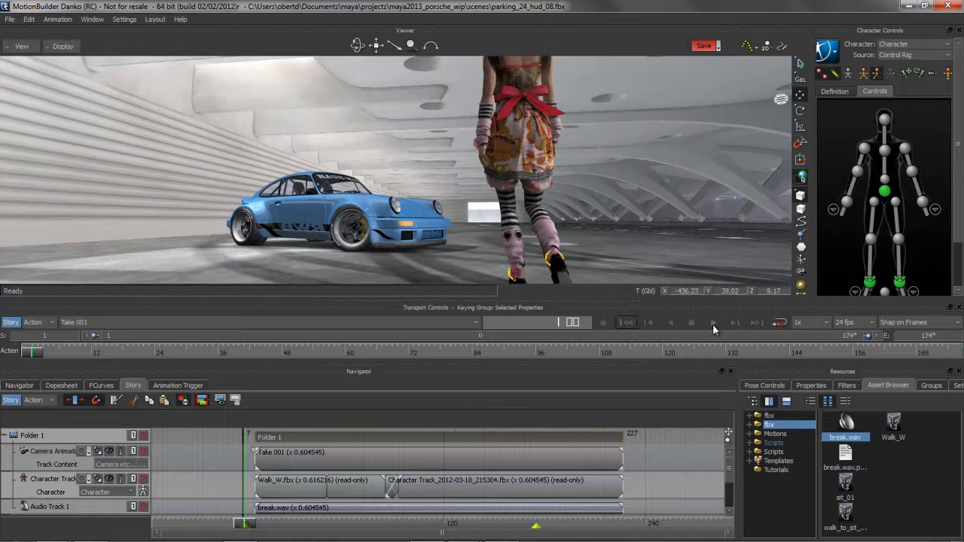
pyautogui.click(714, 322)
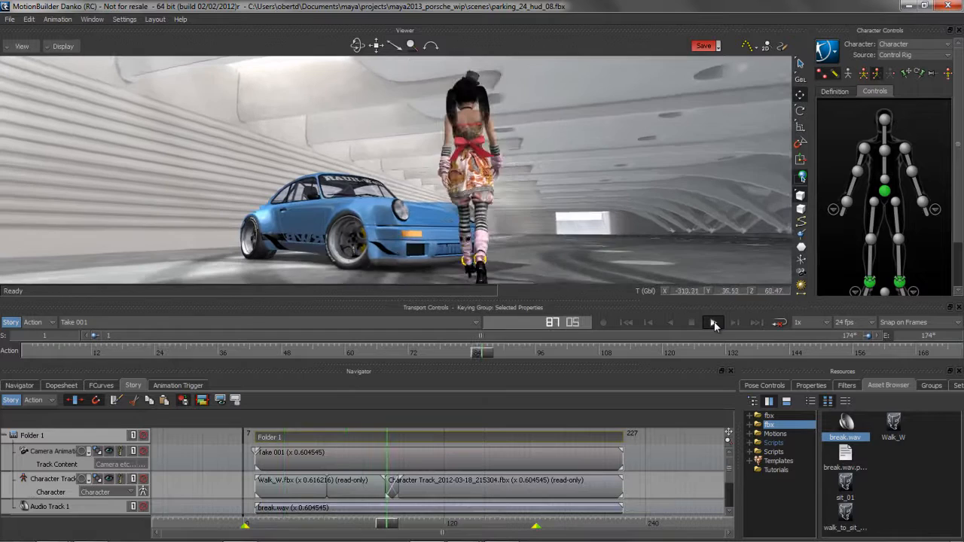
pyautogui.click(714, 323)
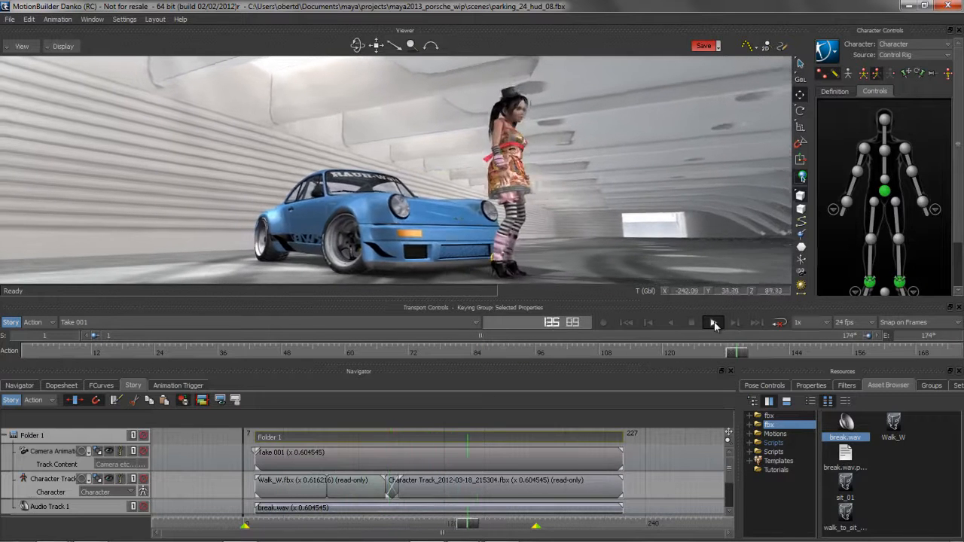
pyautogui.click(712, 323)
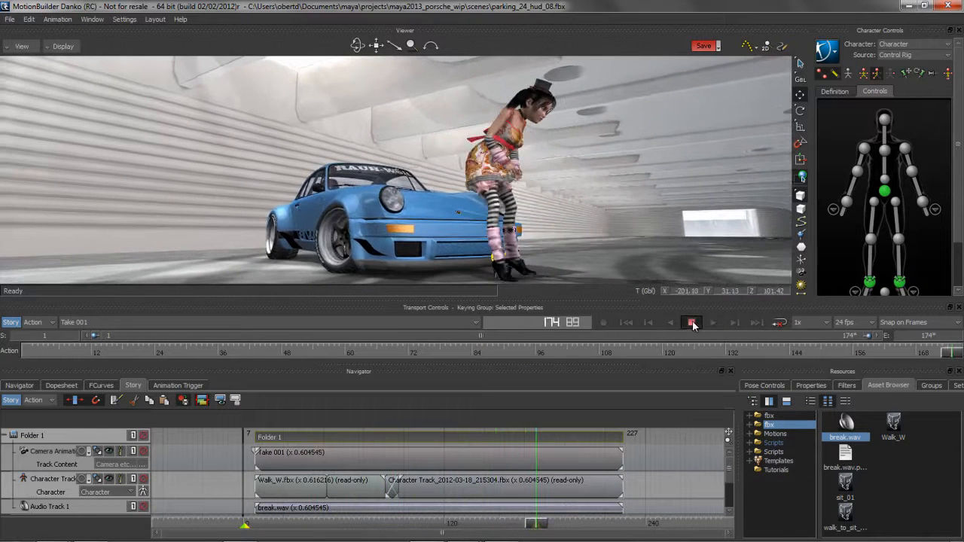
pyautogui.click(692, 323)
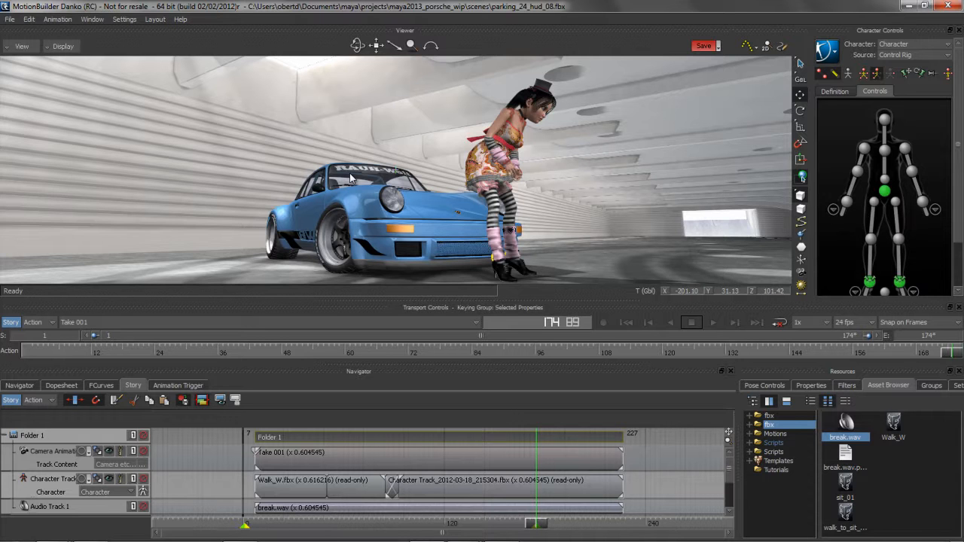
pyautogui.moveTo(286, 144)
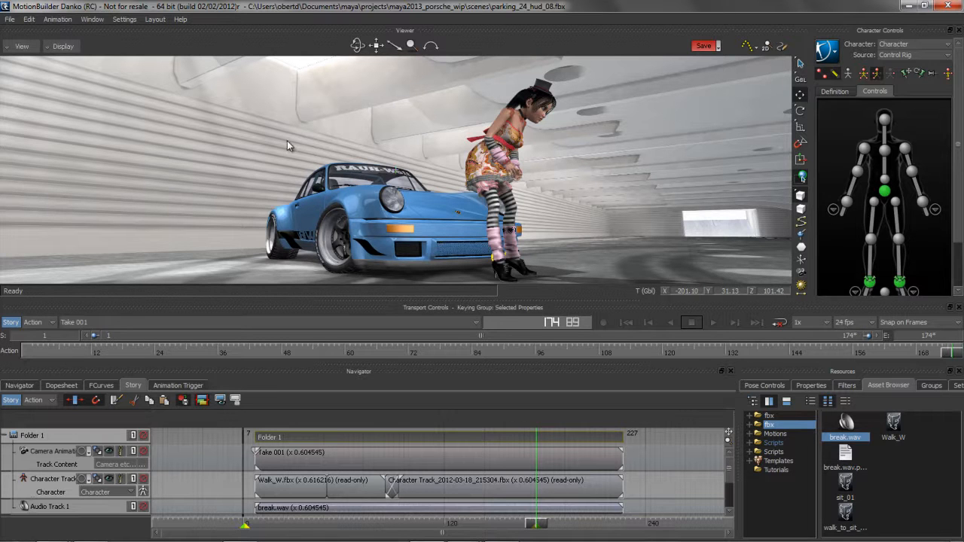
# - Show the scene browser in the Navigator, revealing the camera settings and its HUD entry
pyautogui.click(19, 386)
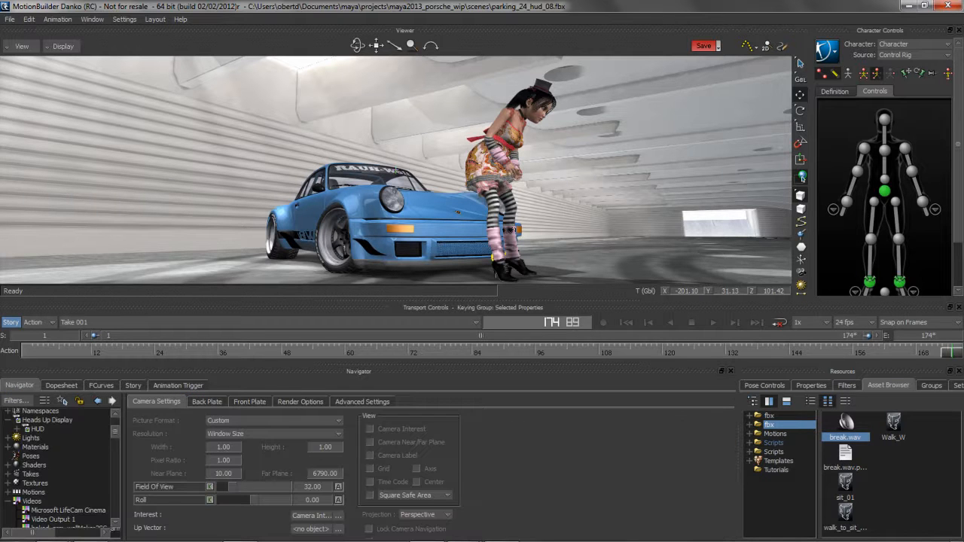
# - Attach the HUD to the camera and inspect the bottom_Black element's properties over the shot
pyautogui.click(36, 428)
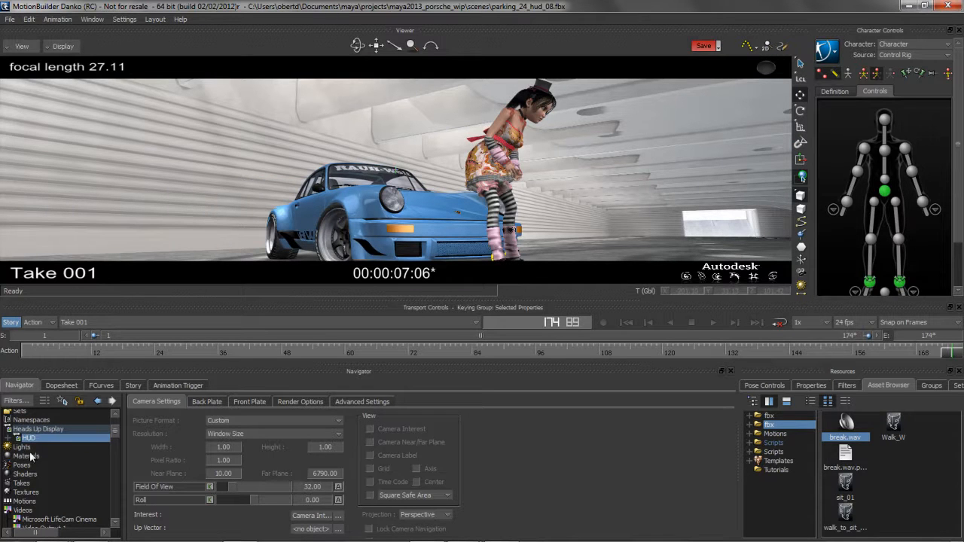
pyautogui.click(27, 437)
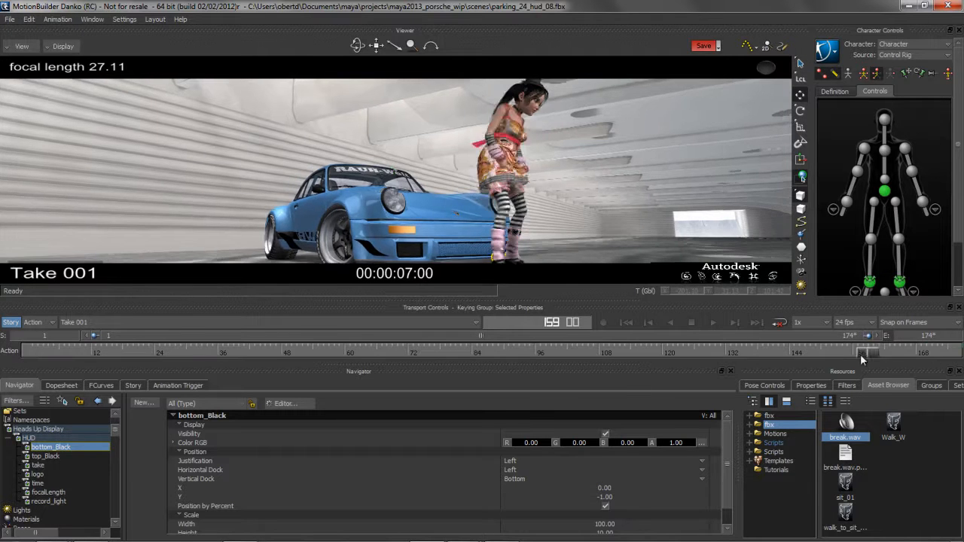
pyautogui.moveTo(867, 352); pyautogui.dragTo(470, 352)
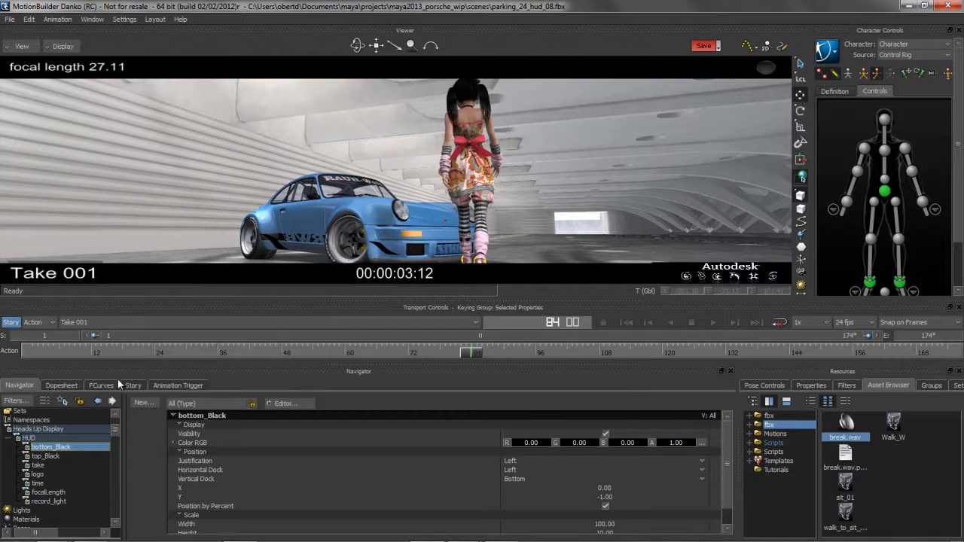
pyautogui.click(132, 385)
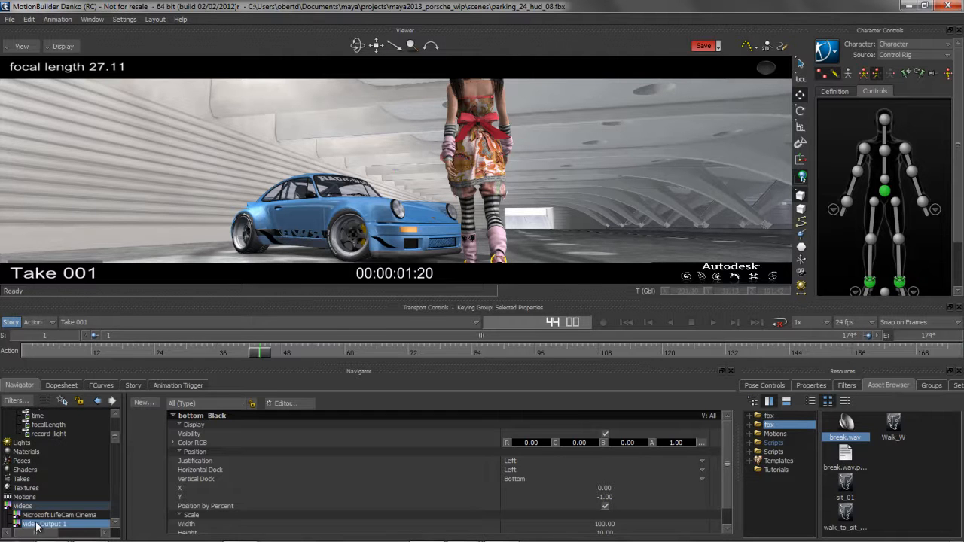
# - Open the Video Output 1 floating window and switch the output Online to mirror the shot
pyautogui.click(48, 524)
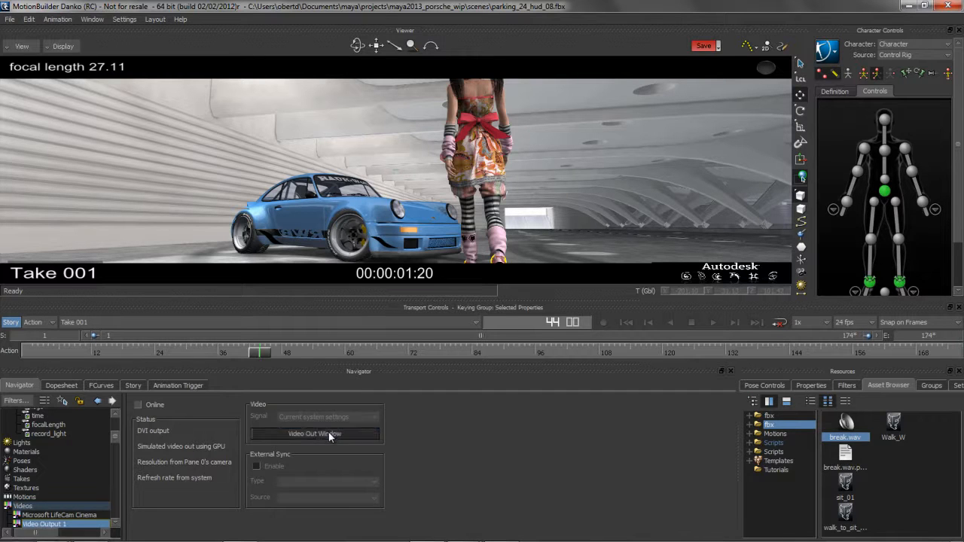
pyautogui.click(313, 434)
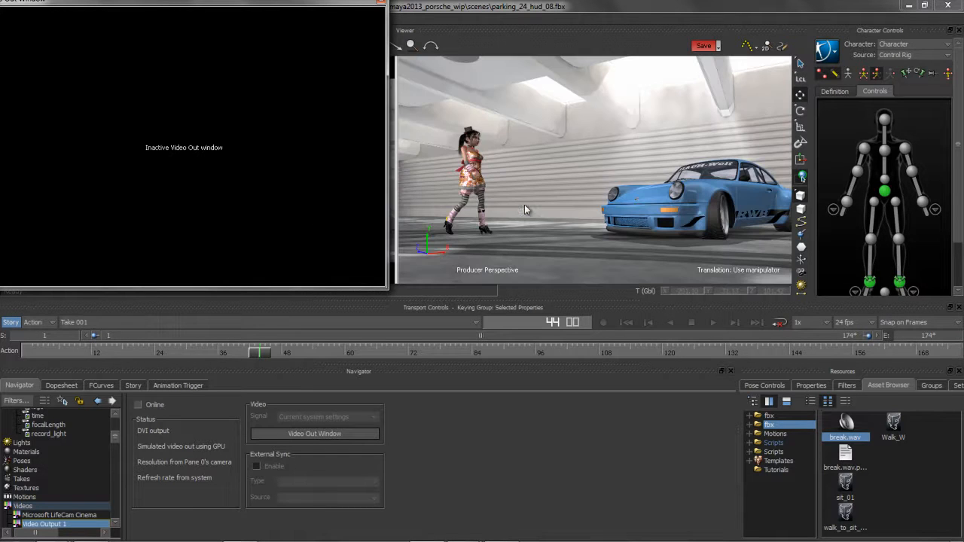
pyautogui.click(139, 404)
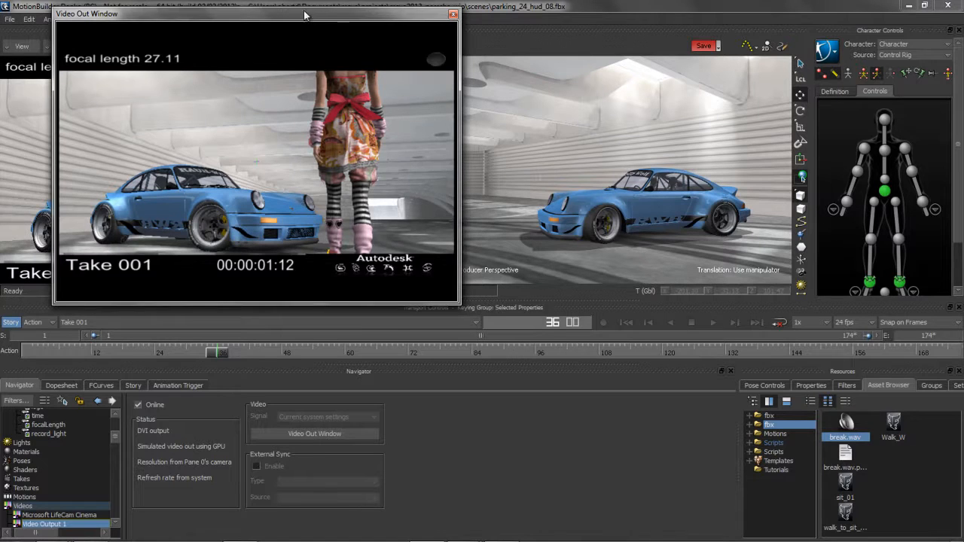
# - Move the Video Out window aside and select the car's windshield up close in the perspective view
pyautogui.moveTo(304, 14); pyautogui.dragTo(210, 9)
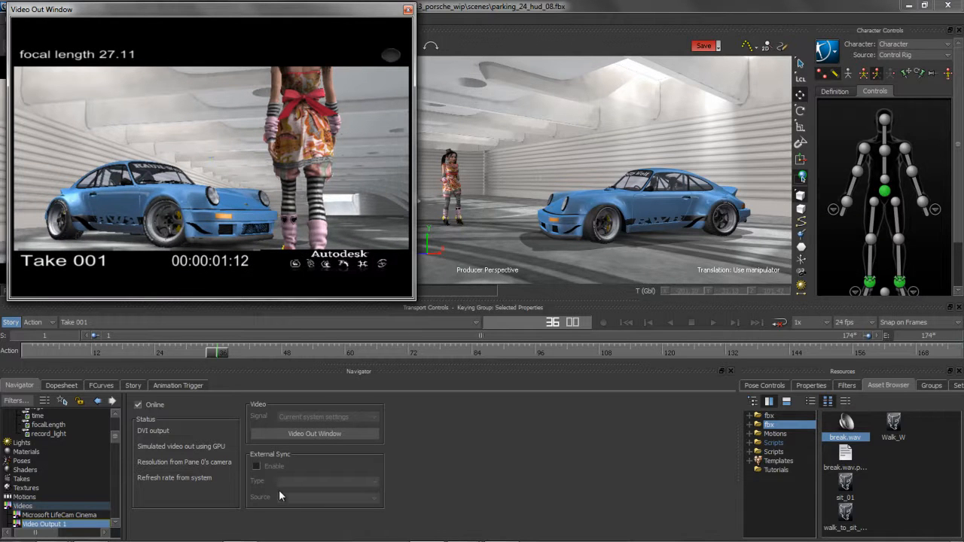
pyautogui.moveTo(460, 440)
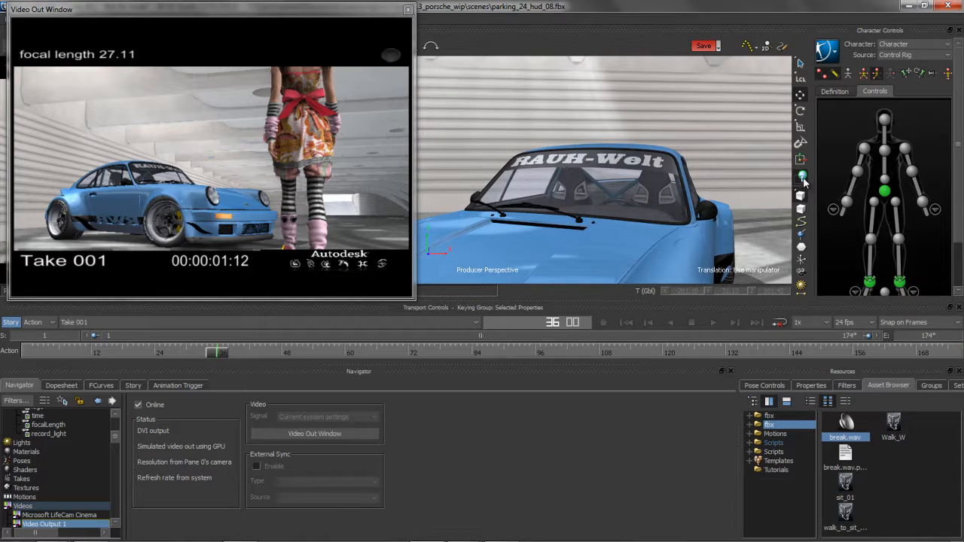
pyautogui.click(617, 188)
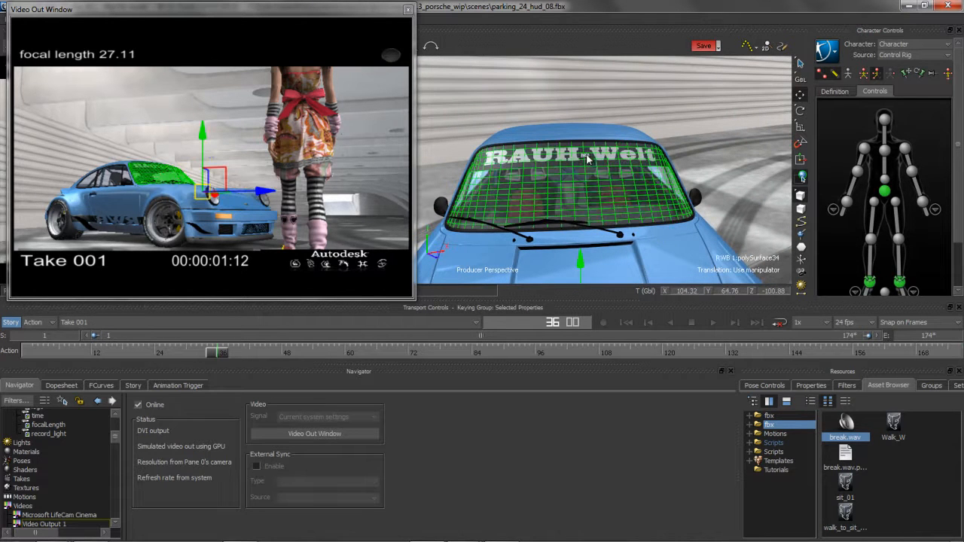
pyautogui.moveTo(620, 168)
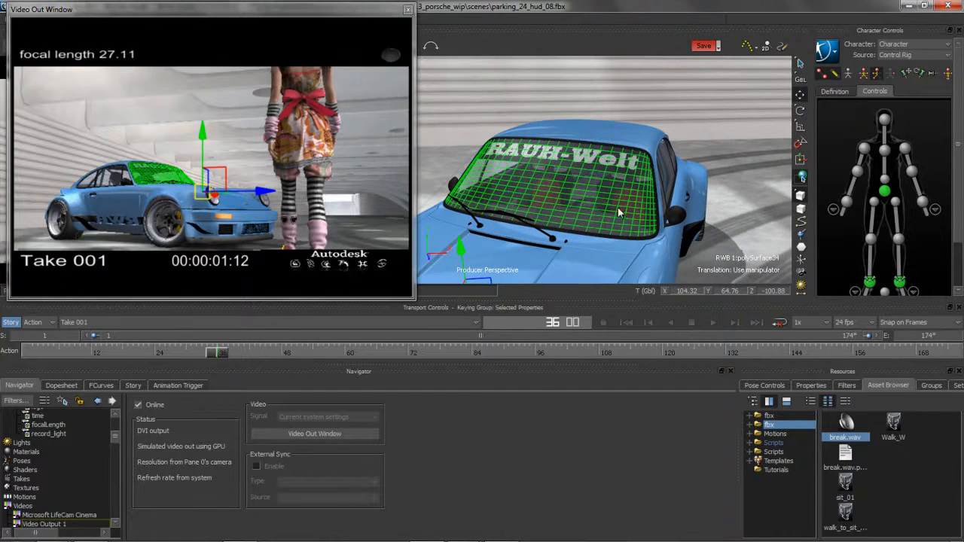
pyautogui.moveTo(611, 211); pyautogui.dragTo(595, 219)
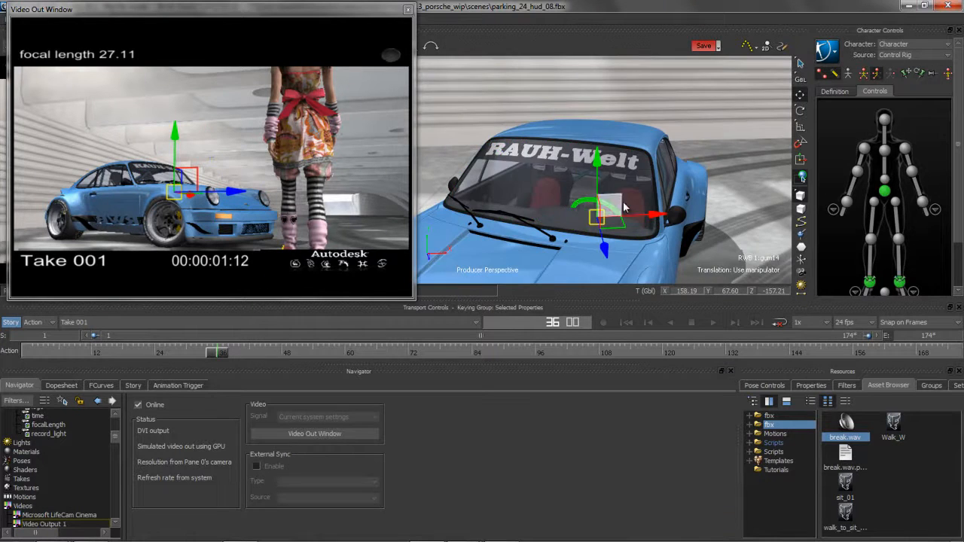